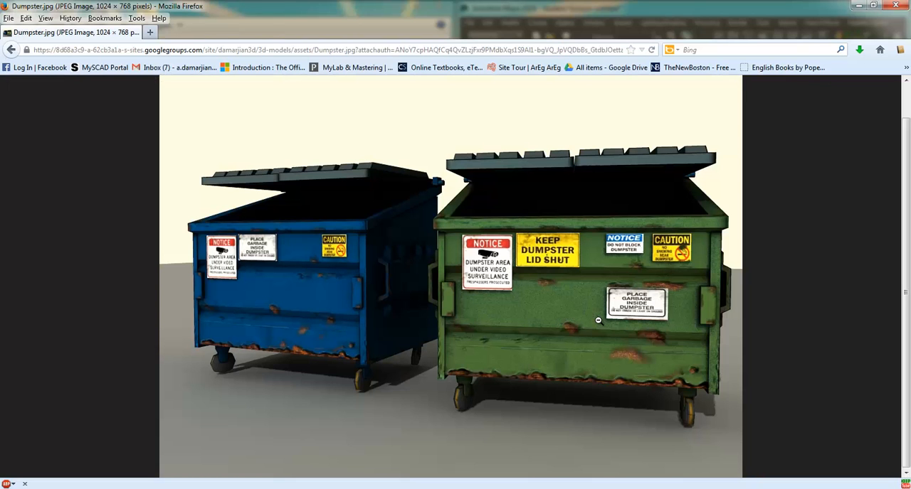
mouse_move(595, 315)
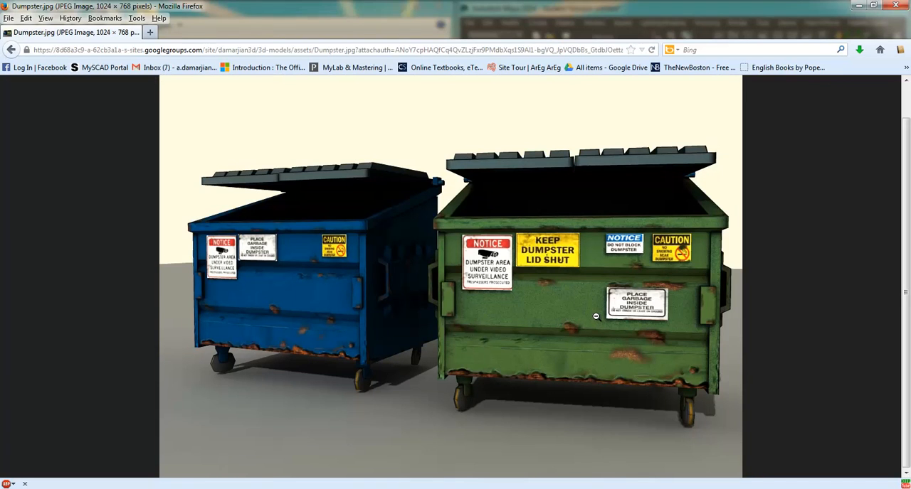
mouse_move(515, 333)
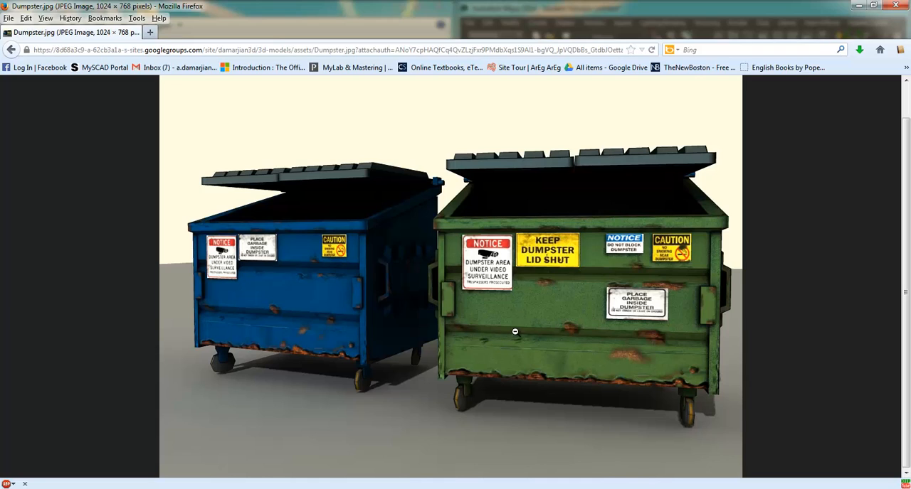
mouse_move(611, 329)
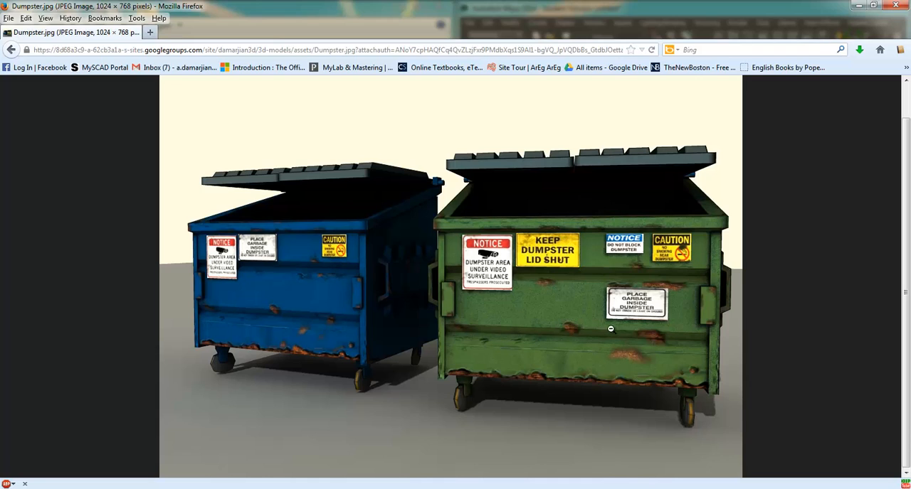
mouse_move(364, 301)
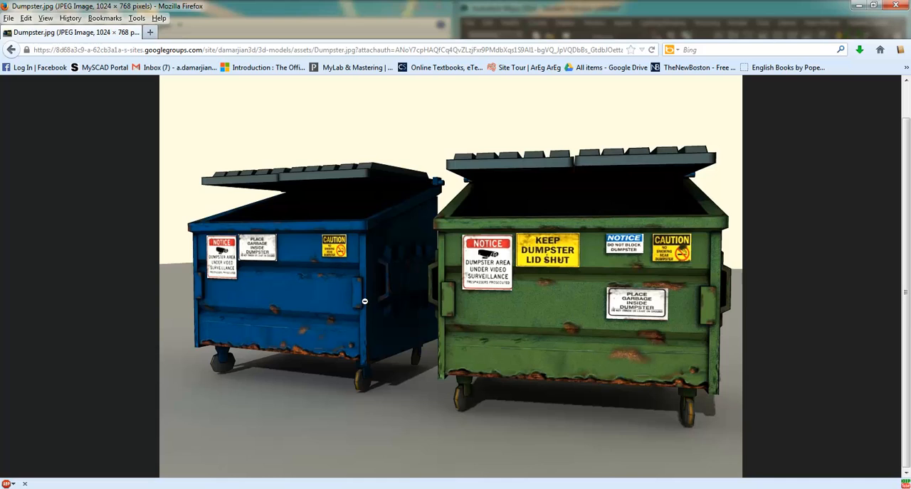
mouse_move(556, 340)
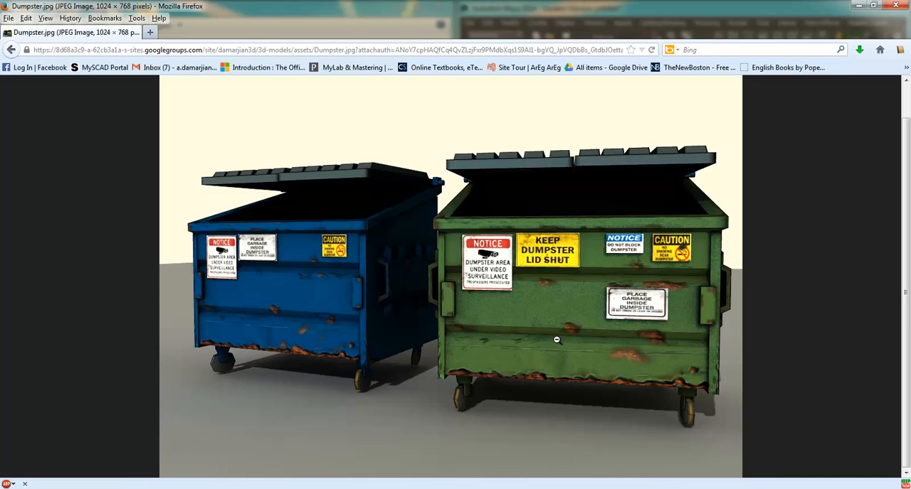
mouse_move(336, 322)
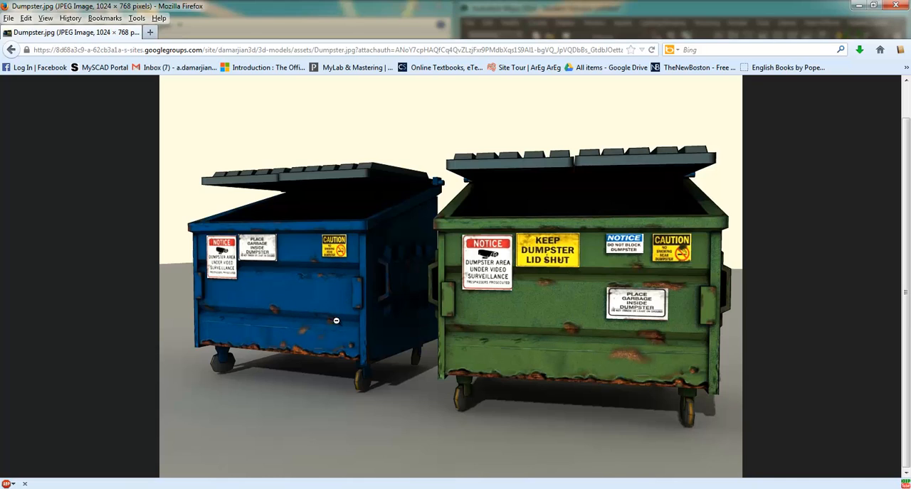
mouse_move(559, 300)
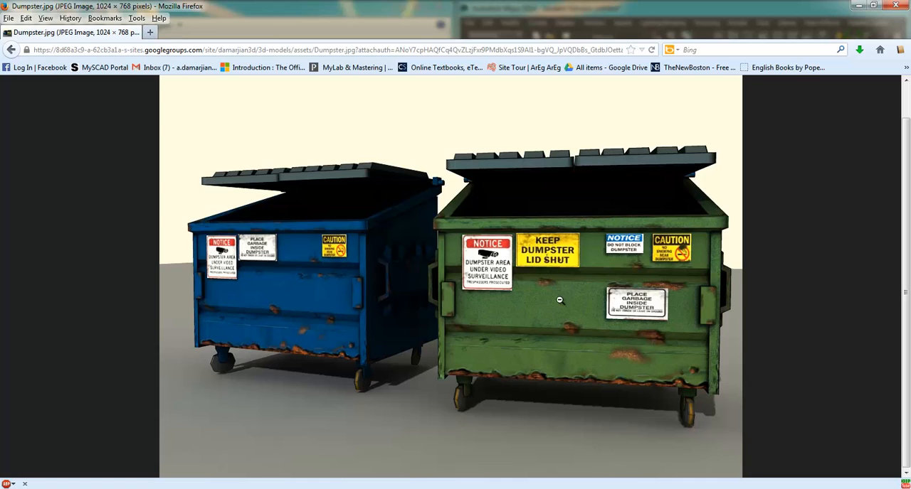
mouse_move(279, 312)
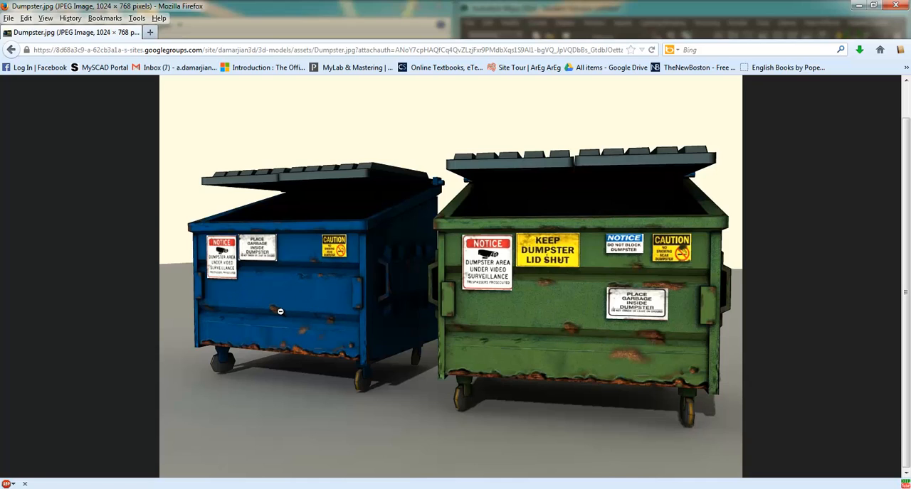
mouse_move(431, 286)
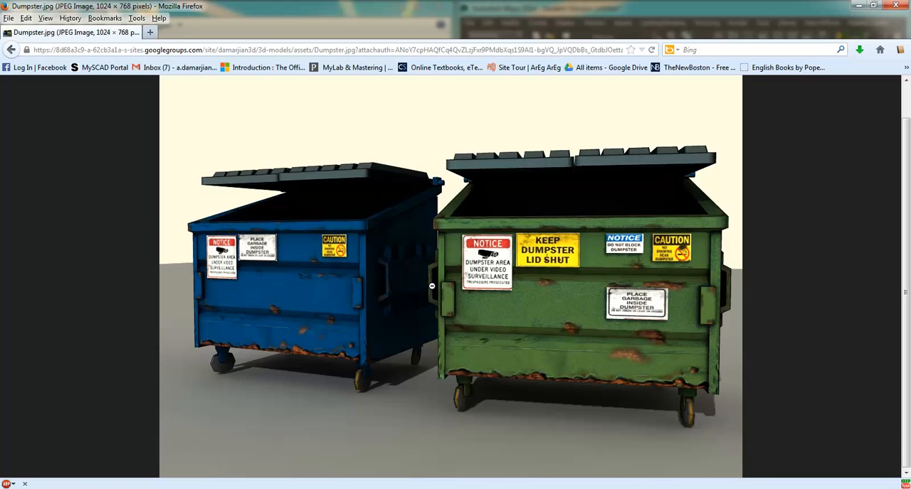
mouse_move(353, 271)
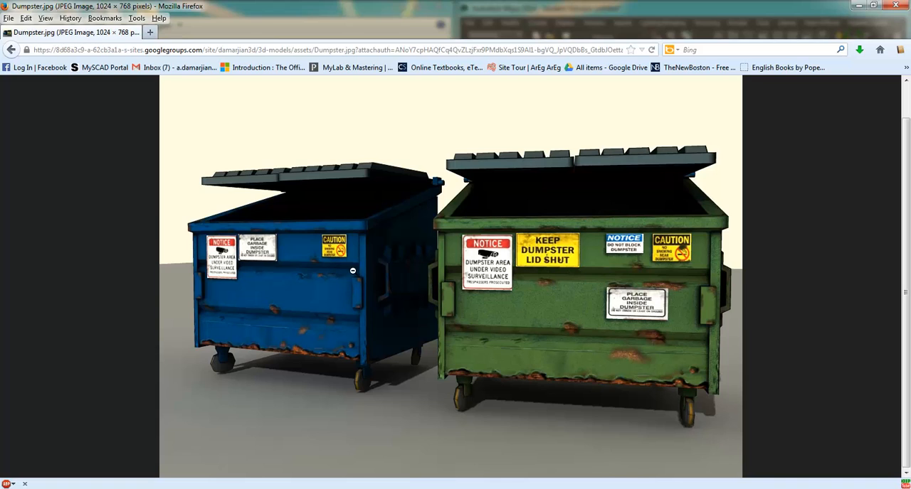
mouse_move(474, 299)
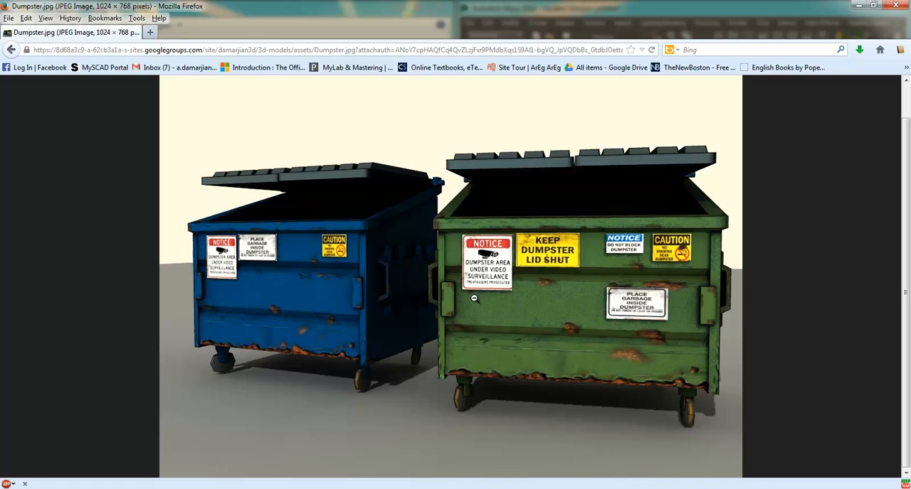
mouse_move(708, 348)
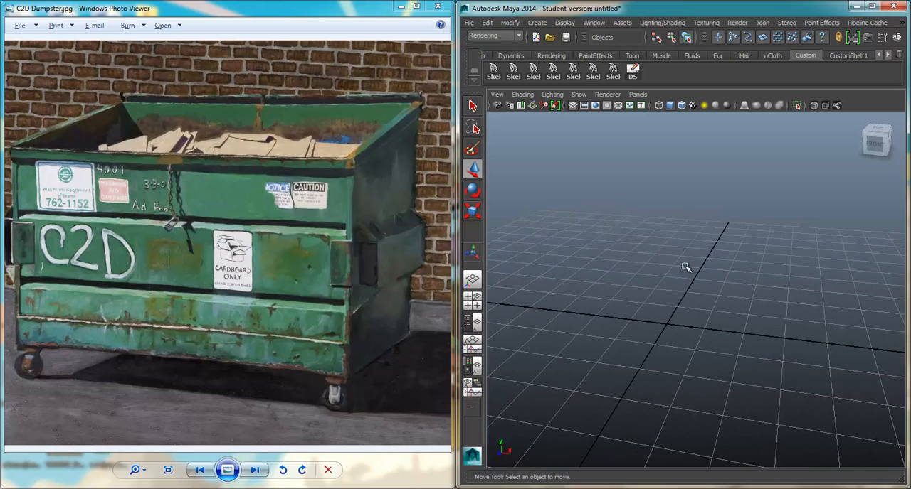
Create a polygon cube raised above the grid with Subdivisions Width set to 2.
left_click(536, 21)
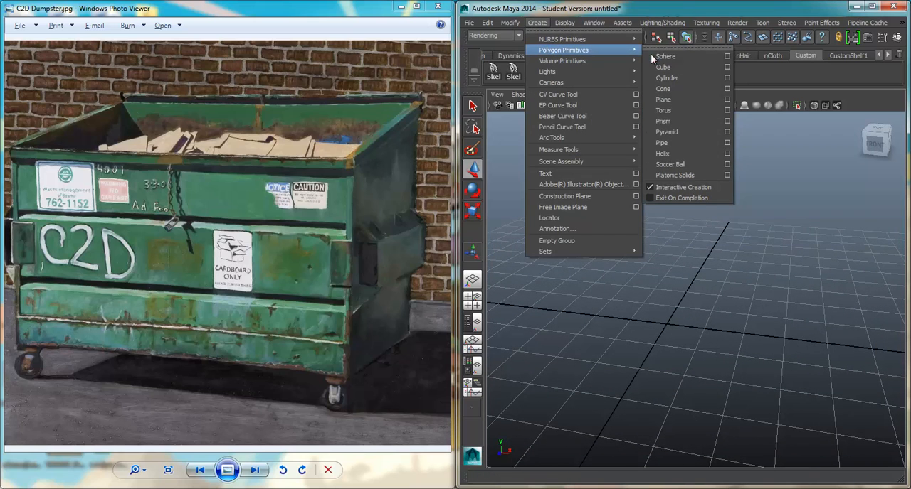
mouse_move(683, 88)
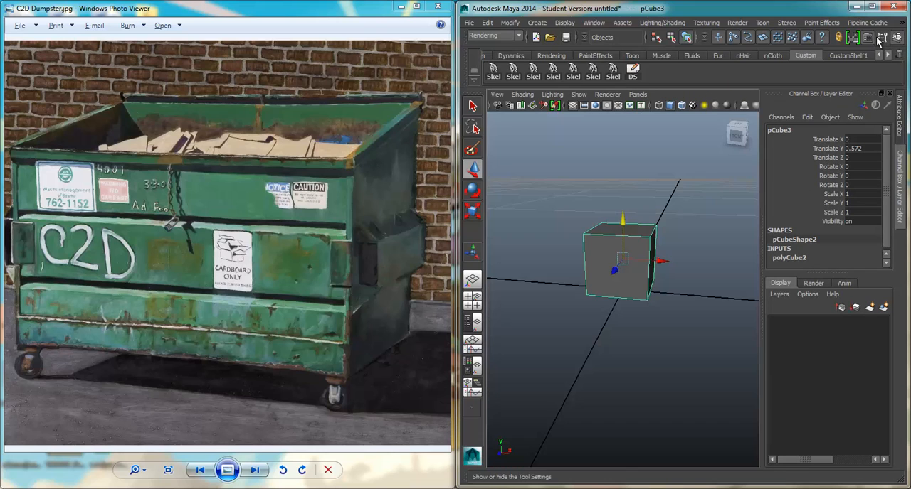
left_click(897, 37)
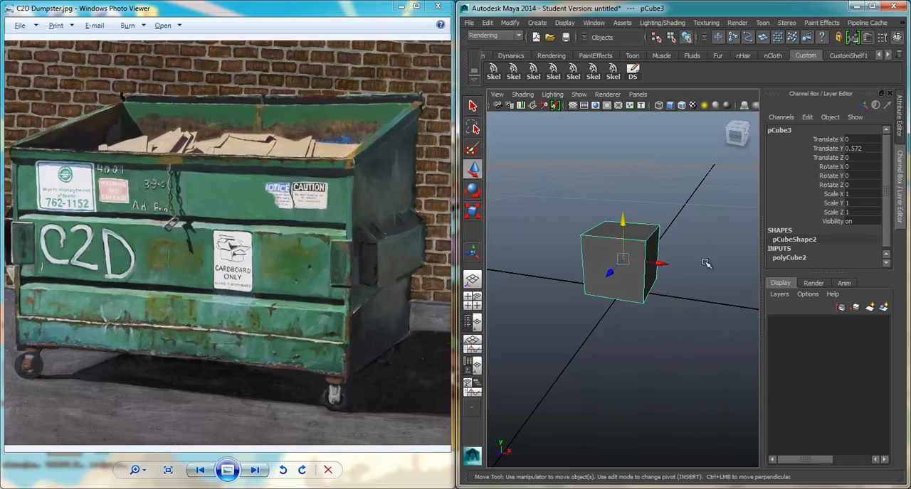
scroll("down", 3)
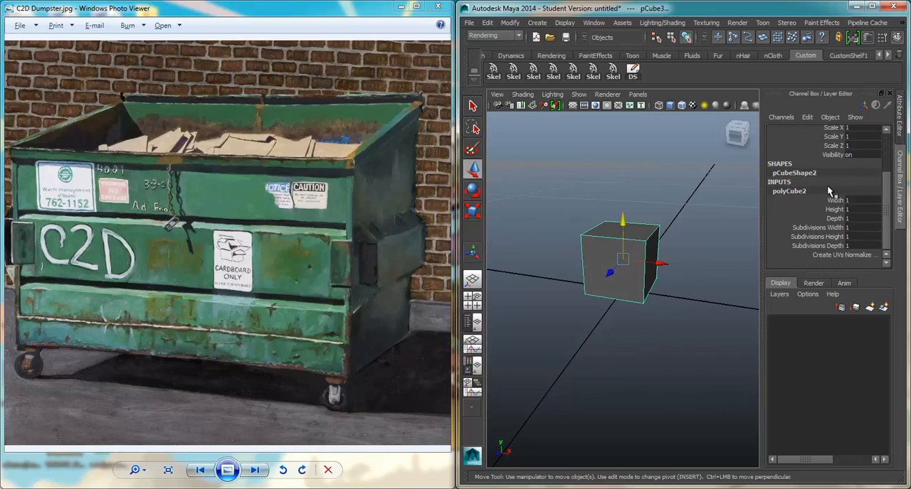
mouse_move(861, 237)
type("2")
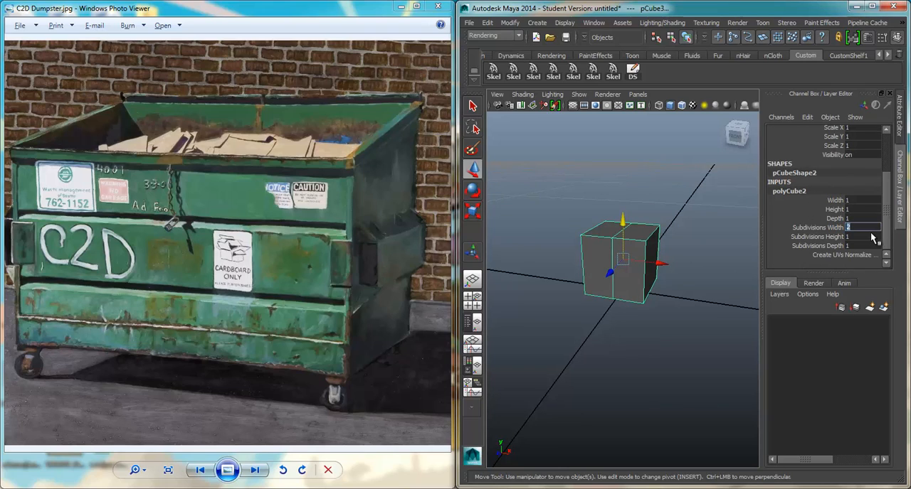
left_click_drag(623, 264, 613, 271)
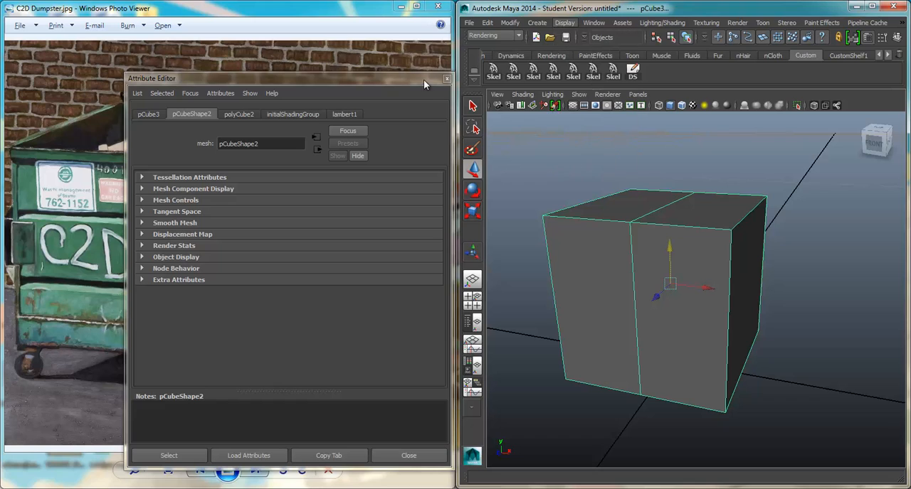
Close the cube's attribute panel and switch the viewport to the front orthographic view.
left_click(564, 22)
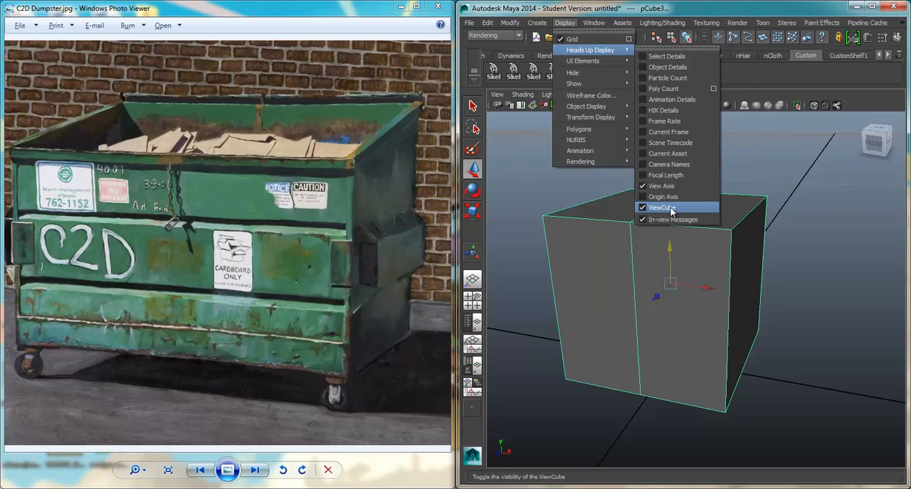
left_click(661, 207)
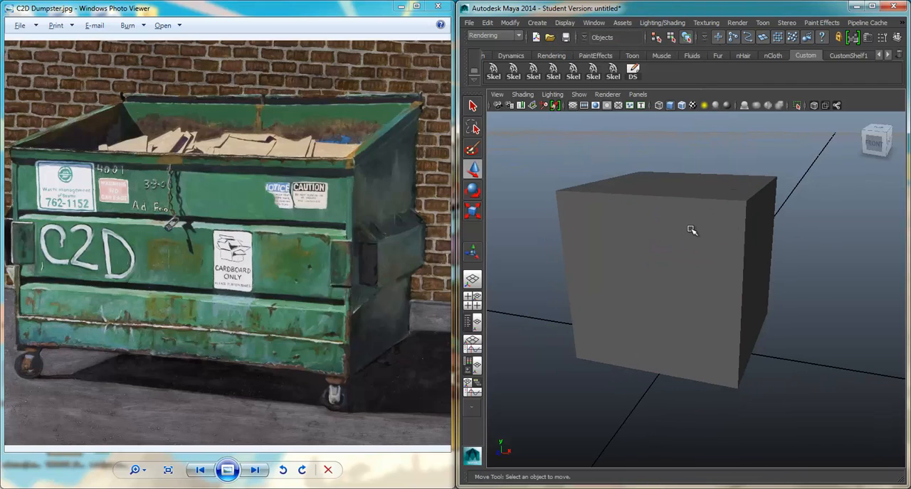
key("space")
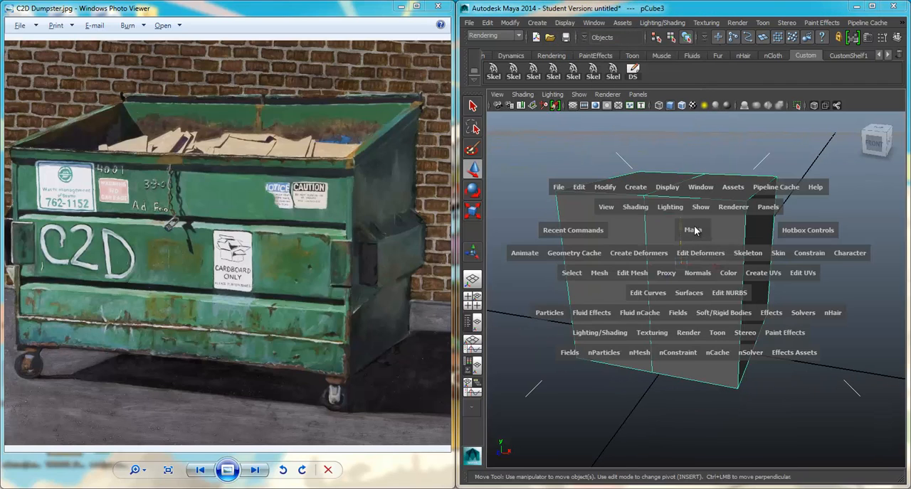
mouse_move(672, 197)
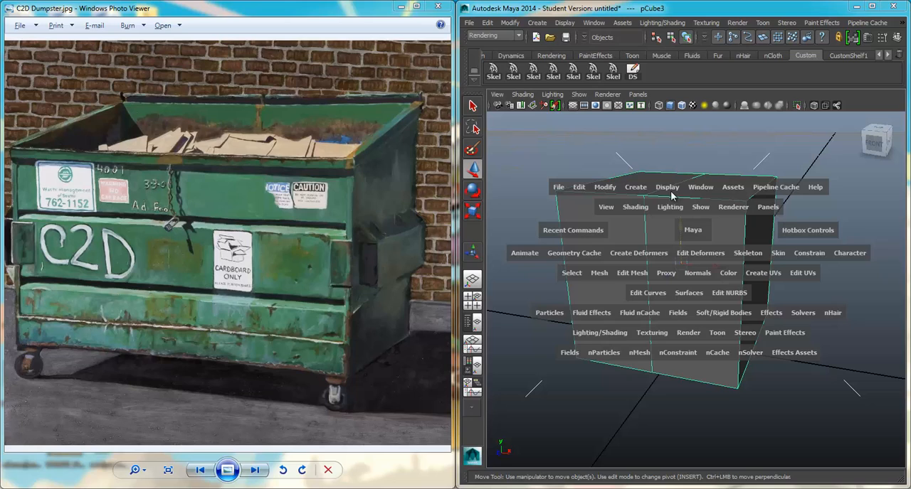
mouse_move(675, 296)
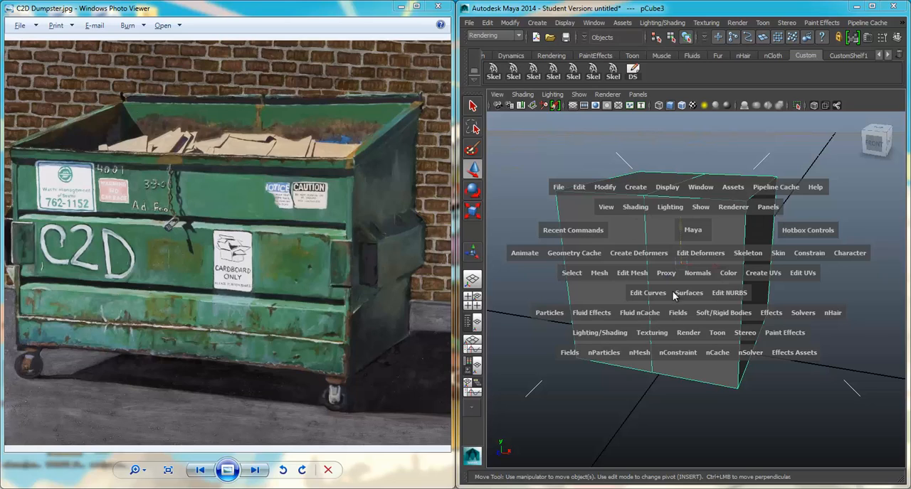
mouse_move(695, 230)
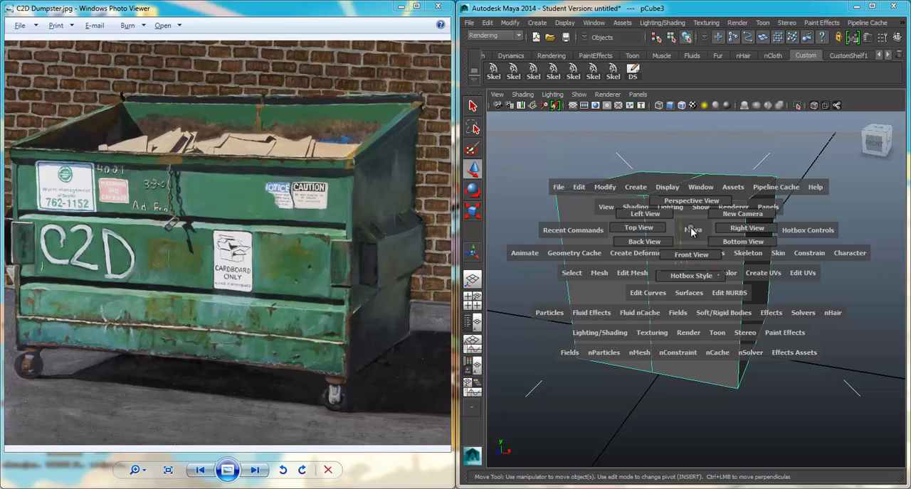
left_click(692, 255)
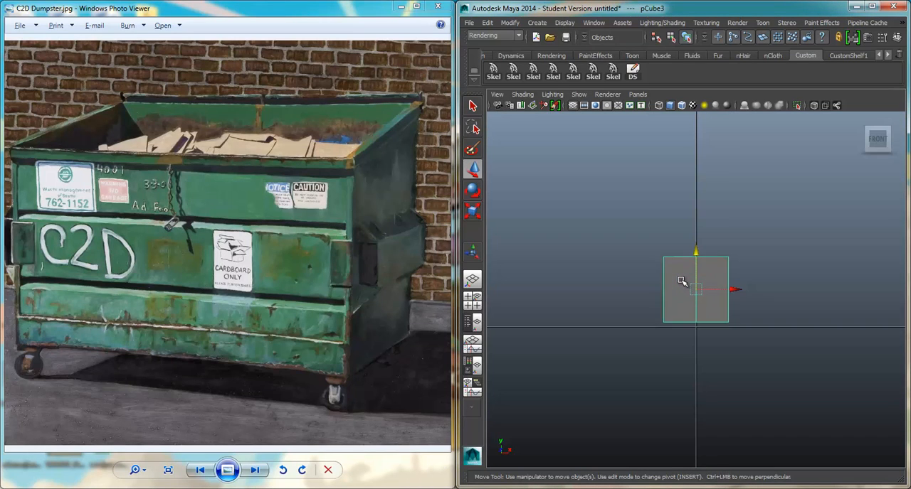
Scale the cube into a tall half-box and mirror it with Duplicate Special at -1 X scale.
right_click(694, 289)
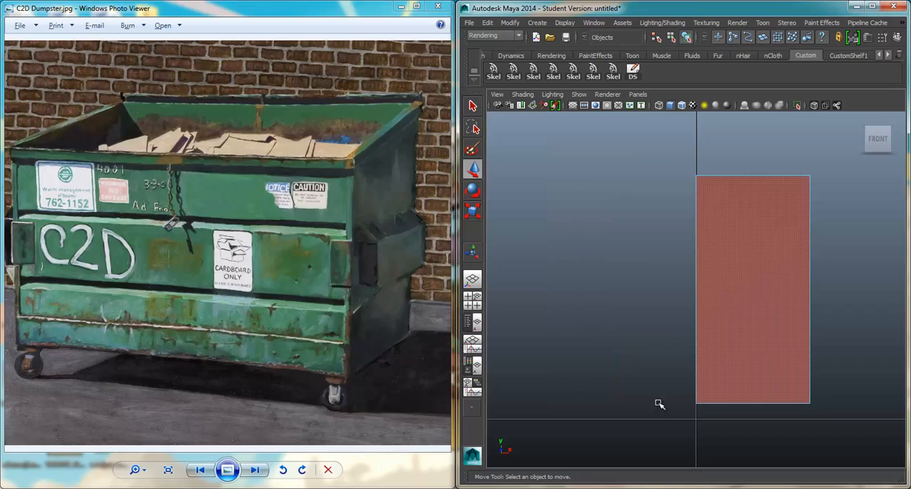
right_click(751, 291)
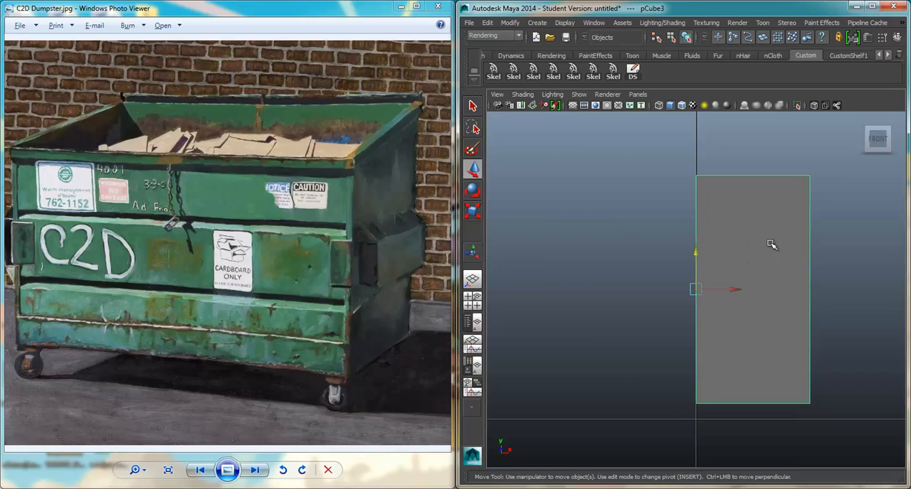
mouse_move(718, 248)
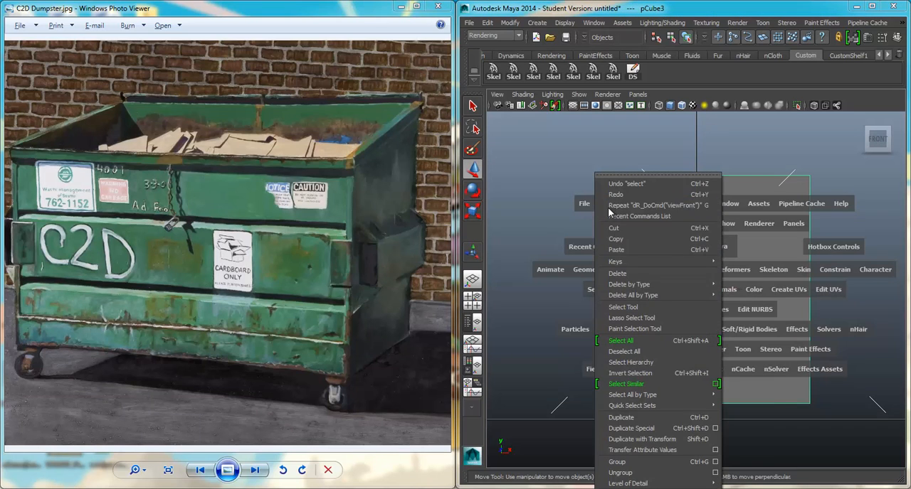
left_click(621, 418)
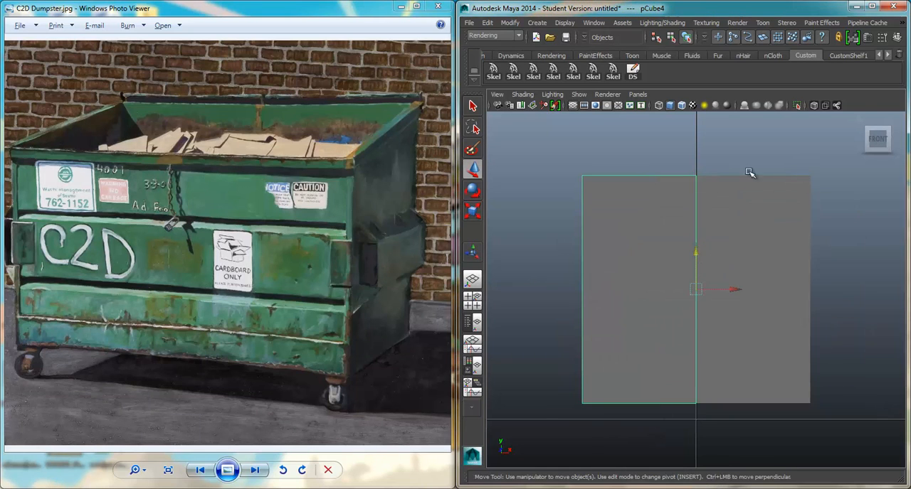
mouse_move(743, 217)
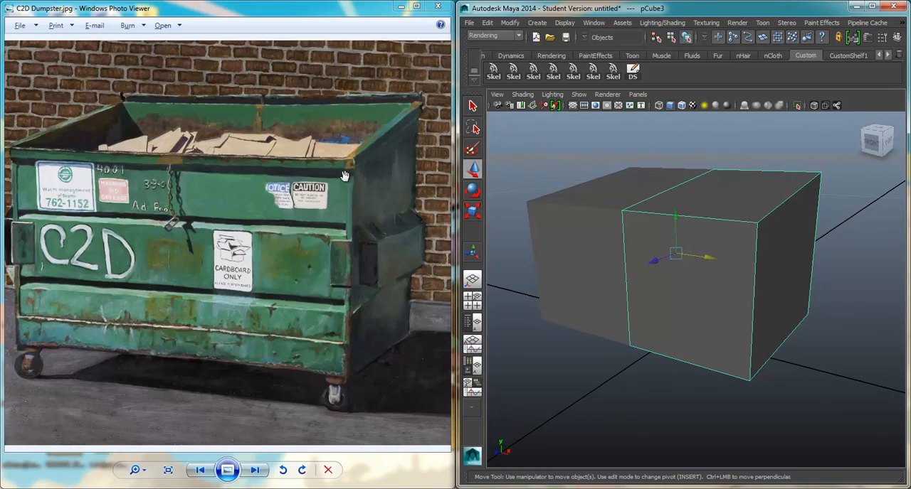
mouse_move(339, 310)
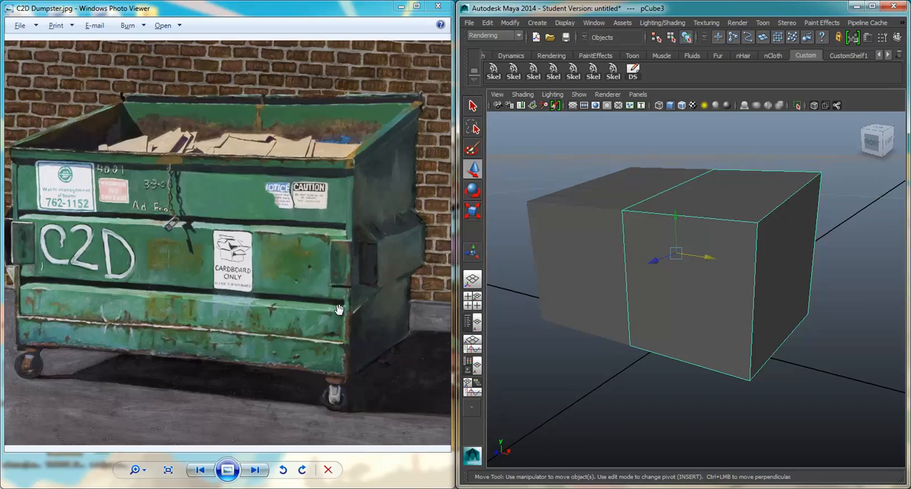
mouse_move(347, 247)
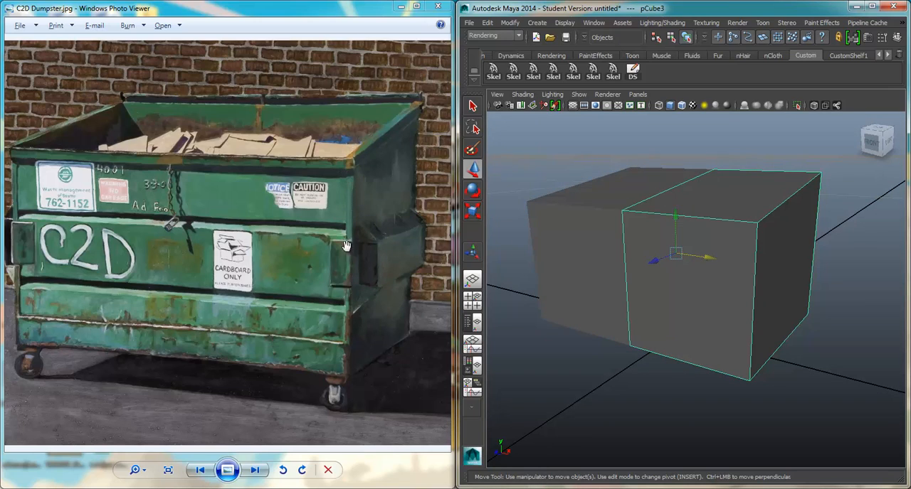
mouse_move(345, 176)
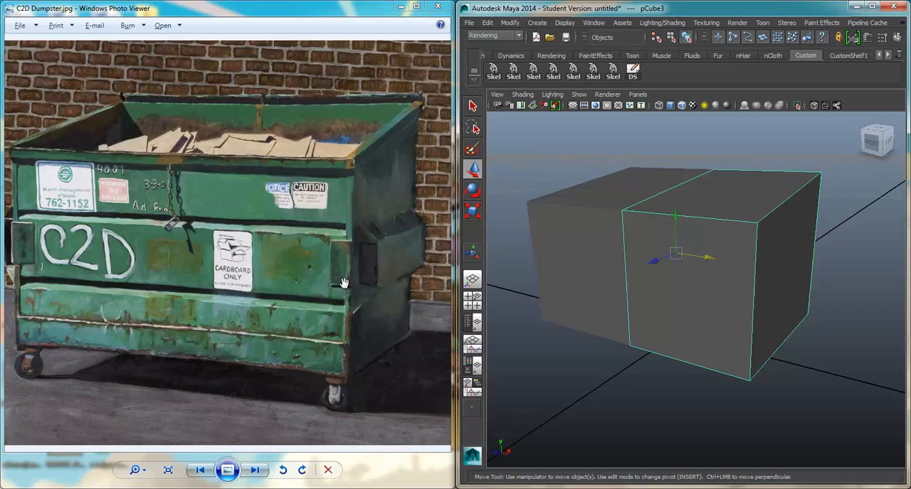
mouse_move(352, 299)
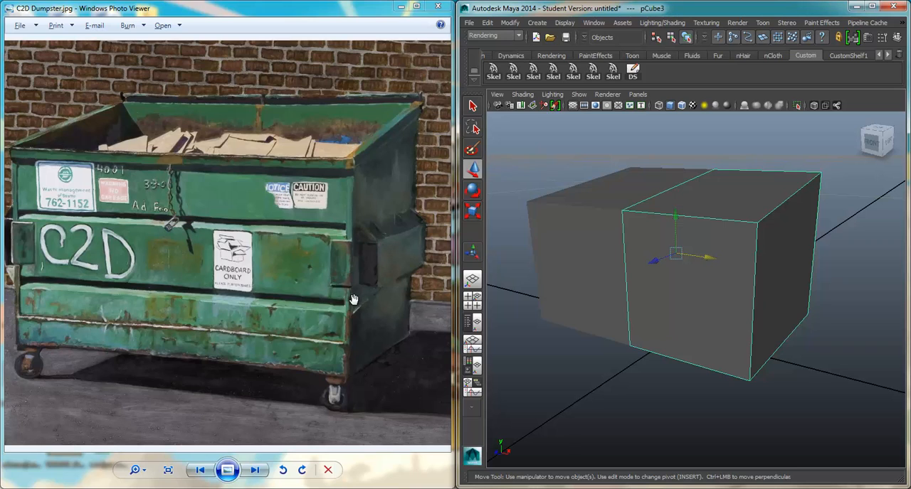
mouse_move(369, 297)
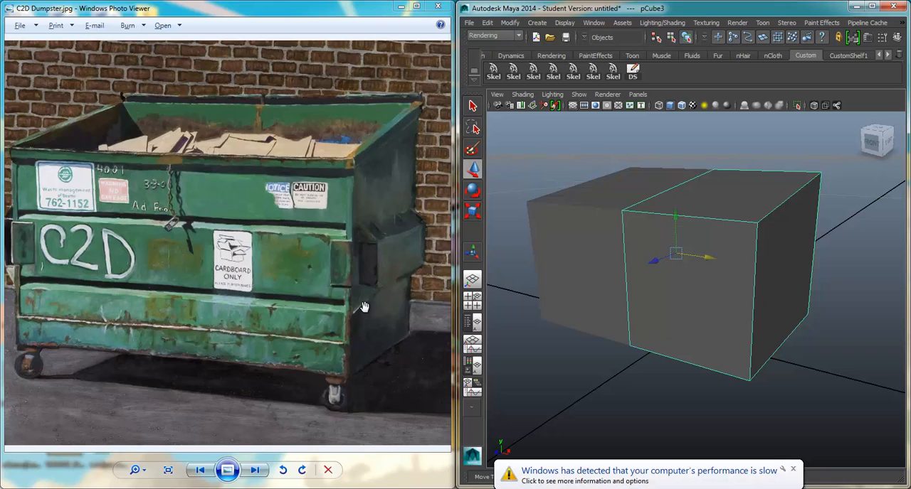
mouse_move(390, 231)
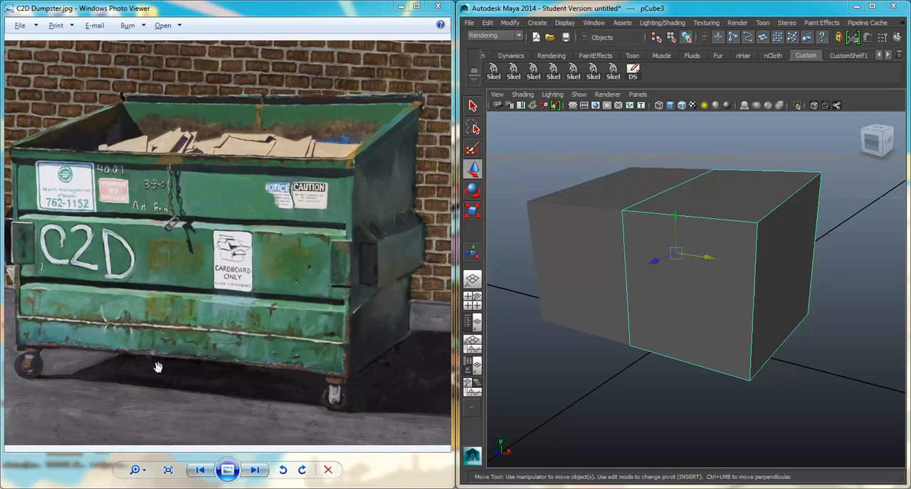
mouse_move(335, 184)
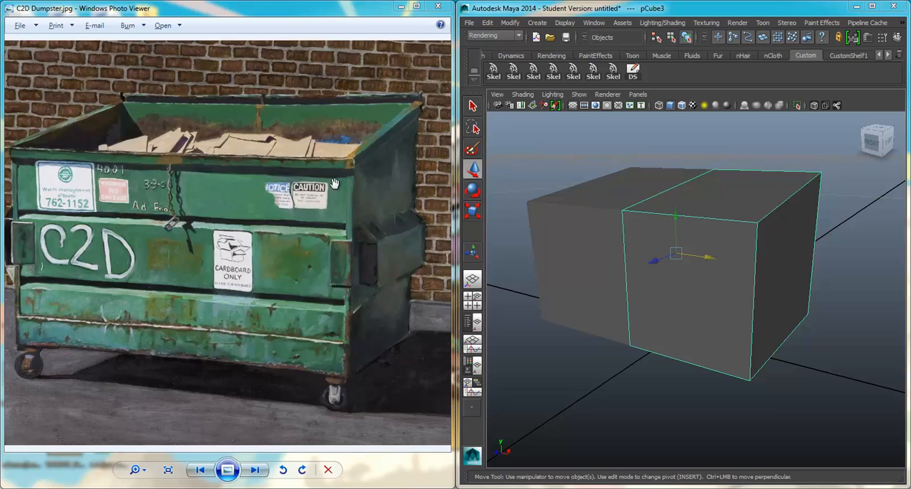
mouse_move(430, 245)
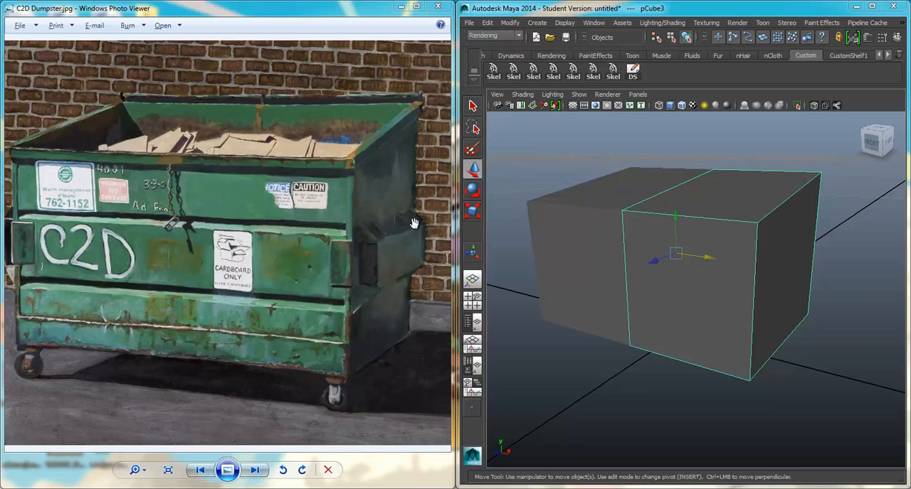
mouse_move(271, 213)
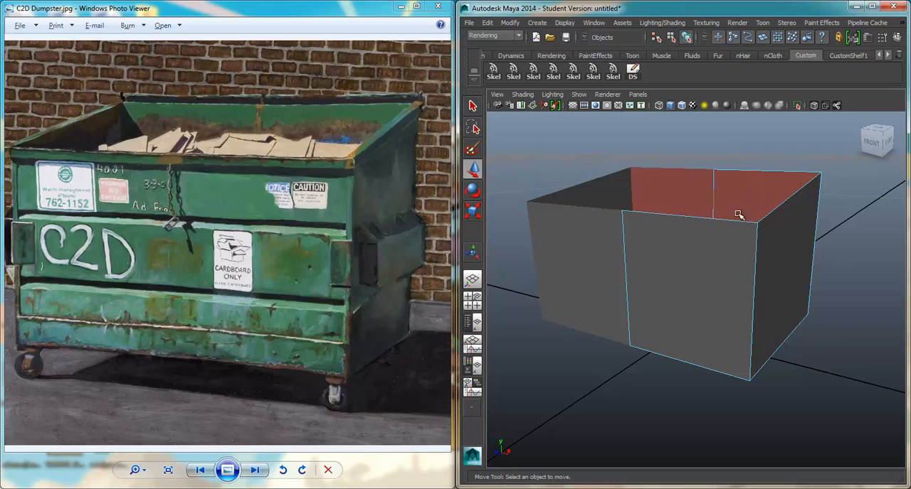
Extrude the open box's top border edges outward into a flat overhanging rim.
left_click(737, 215)
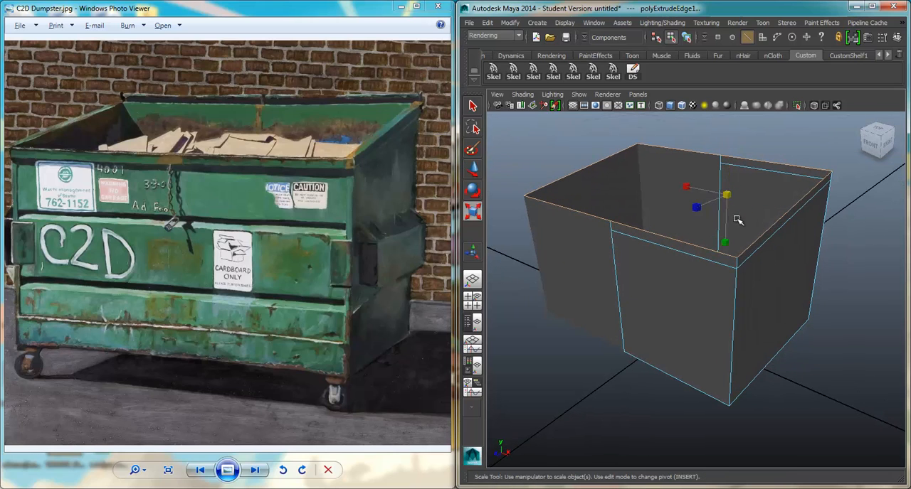
left_click_drag(737, 221, 720, 219)
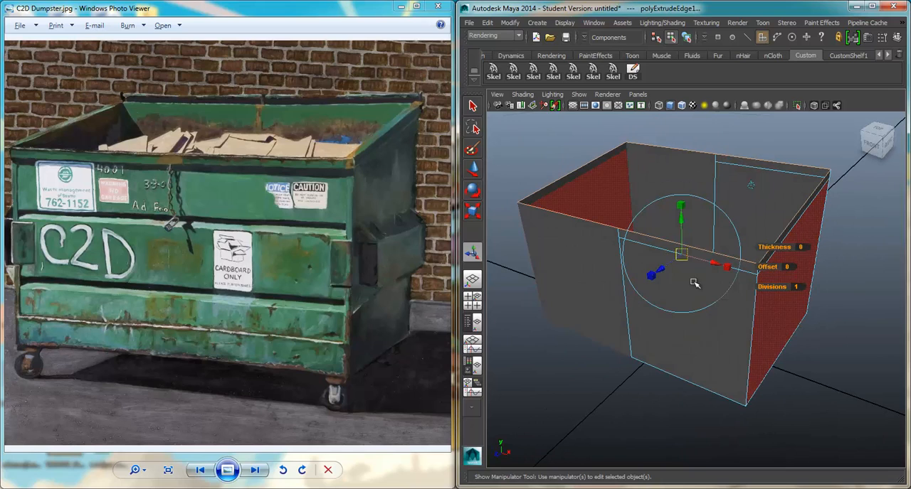
left_click(472, 212)
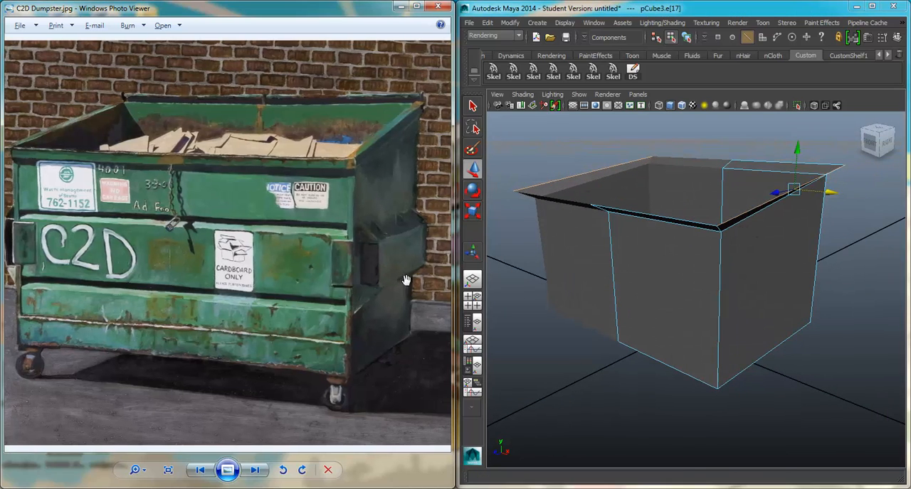
Draw a thin slab cube on the grid and move it against the body's side.
right_click(775, 268)
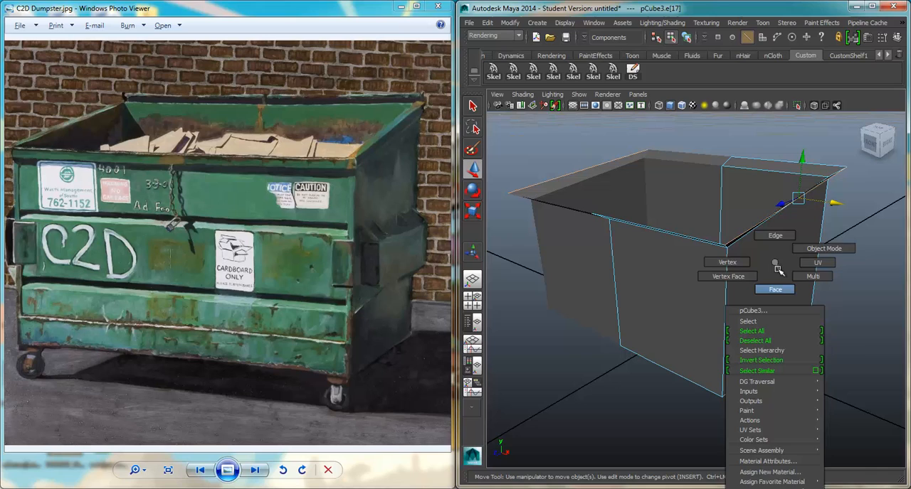
left_click(536, 22)
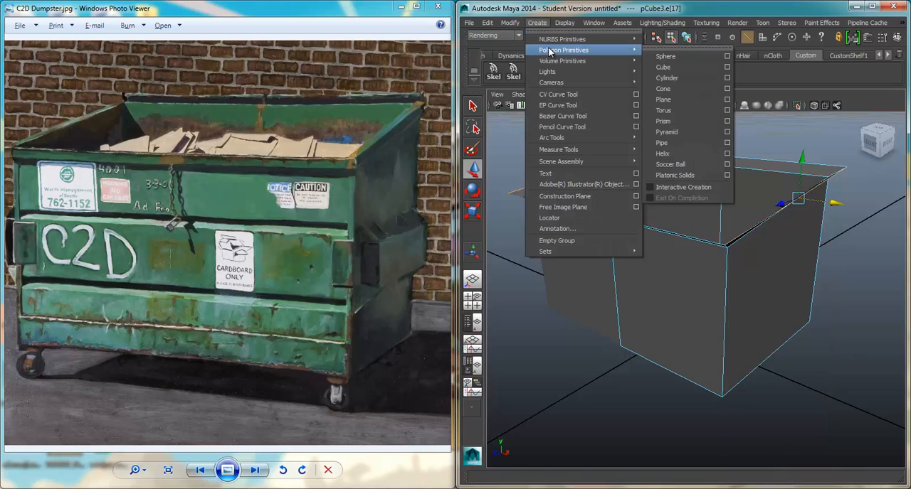
left_click(663, 67)
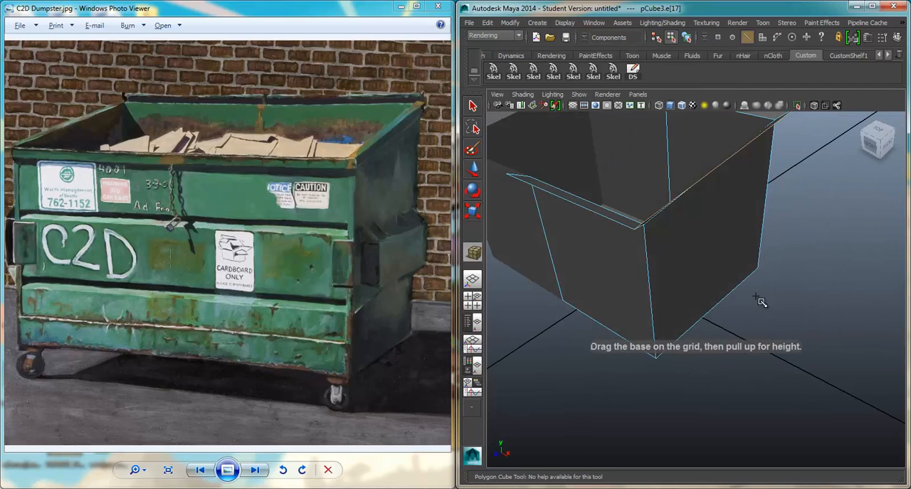
left_click_drag(757, 298, 683, 377)
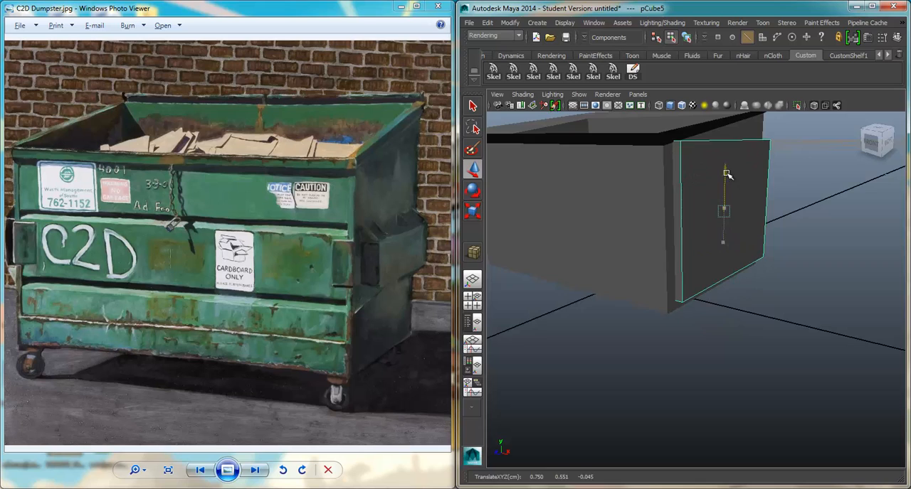
left_click_drag(725, 175, 653, 235)
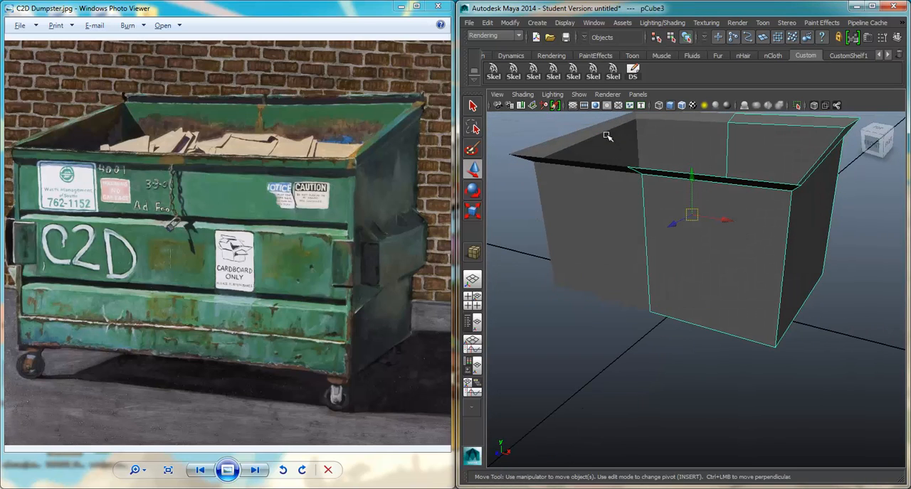
left_click_drag(605, 135, 743, 253)
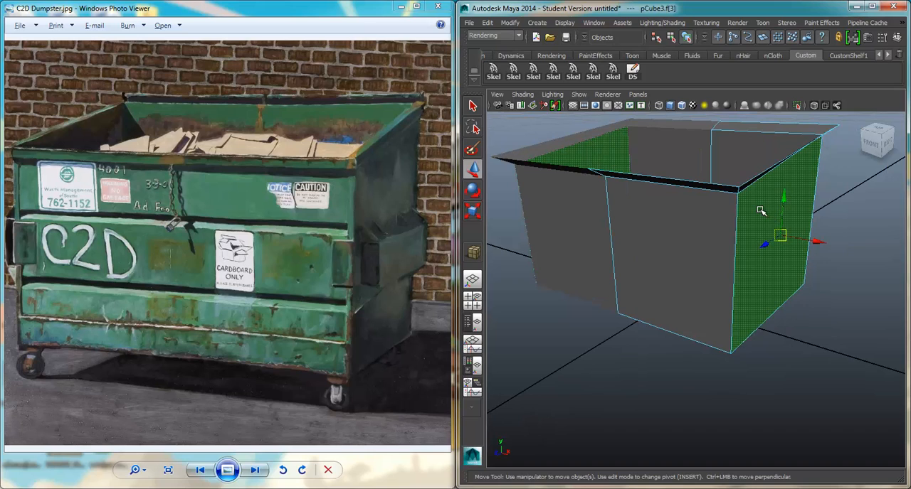
Extract the selected side faces into a separate panel object and select the new polySurface.
right_click(760, 210)
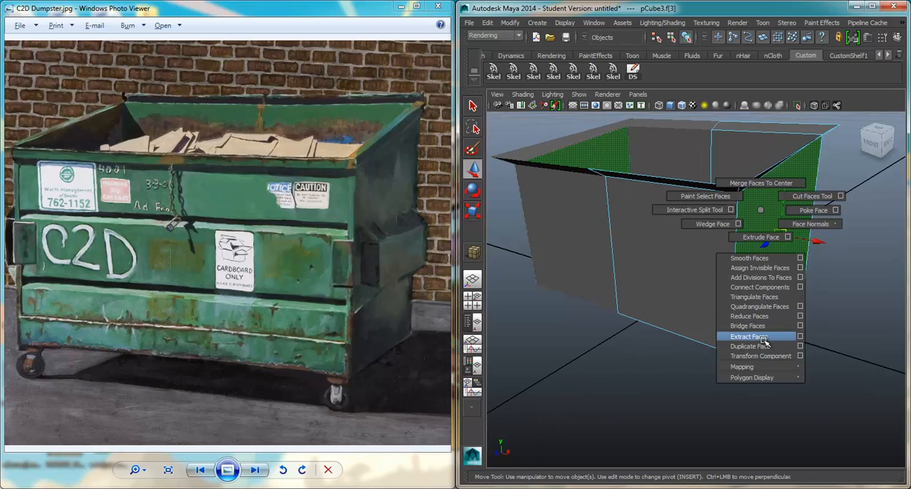
left_click(748, 336)
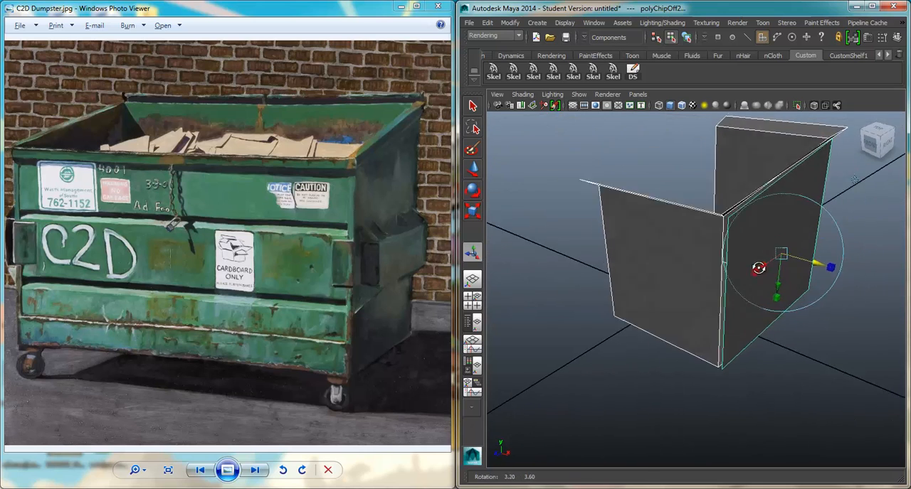
left_click_drag(757, 268, 771, 277)
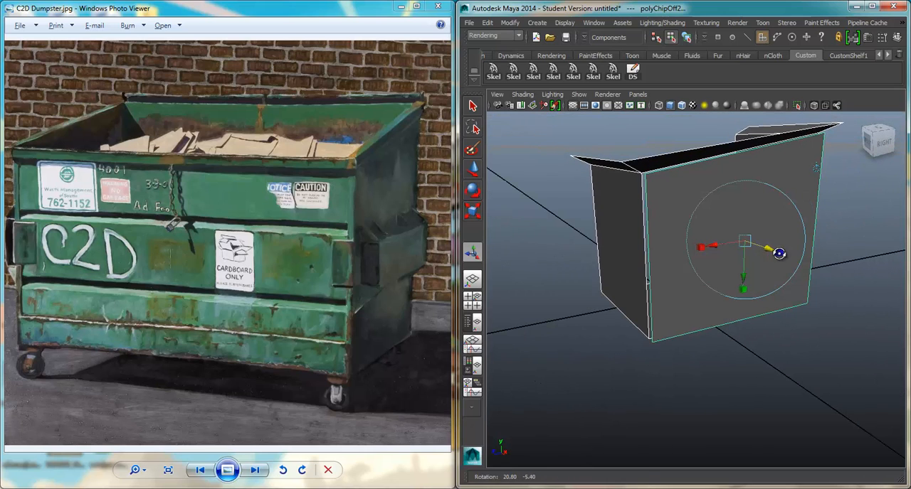
left_click(472, 210)
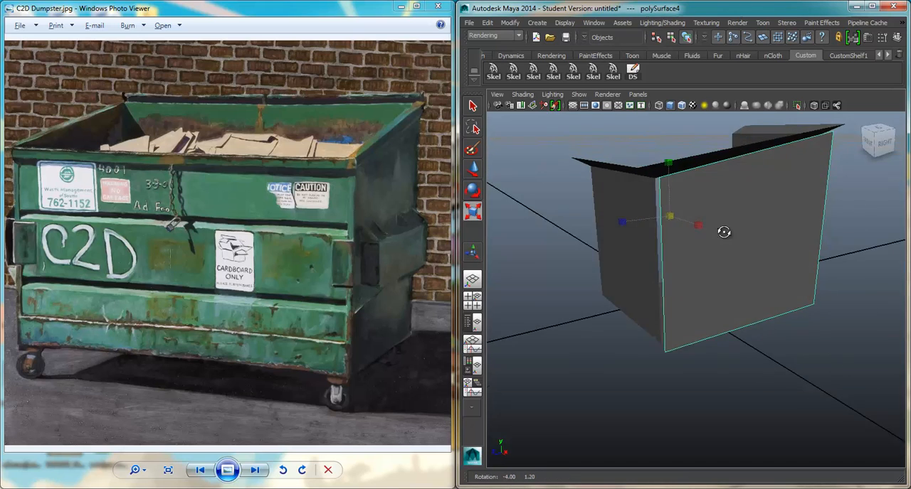
left_click_drag(722, 232, 813, 254)
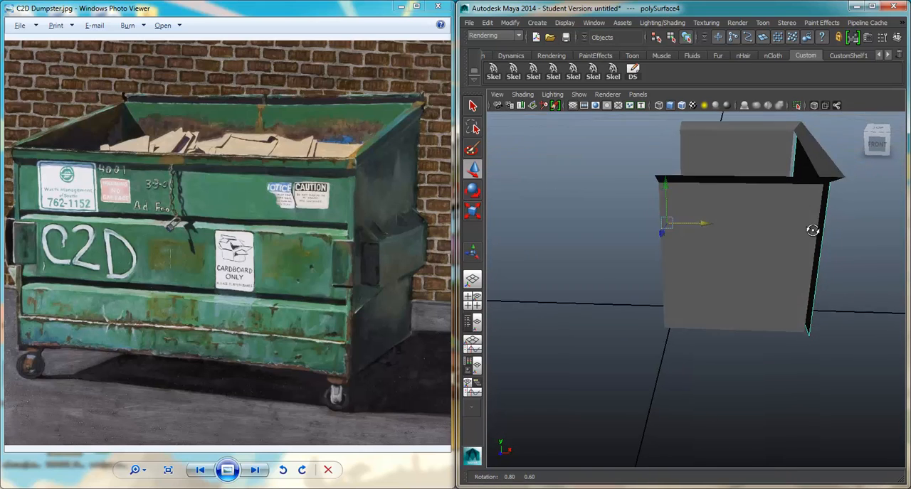
left_click_drag(812, 231, 843, 235)
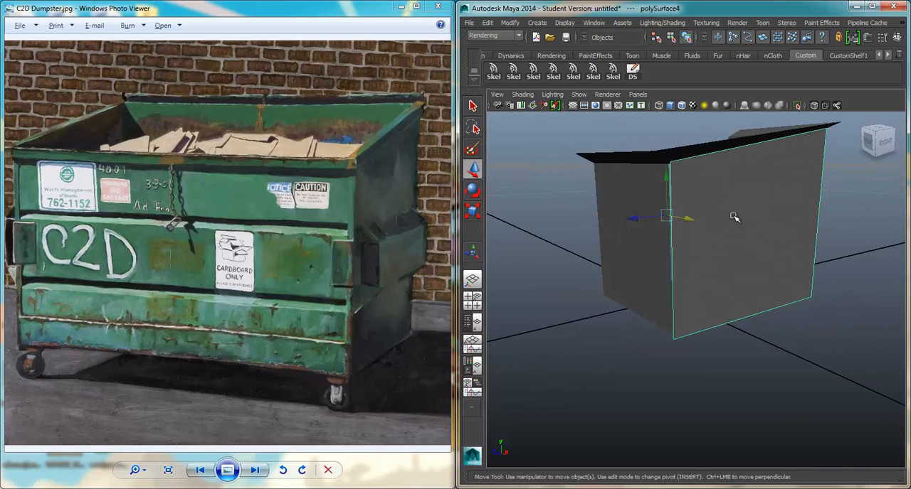
Extrude the panel's top edges outward and bridge them into a folded, thickened lip.
left_click(714, 154)
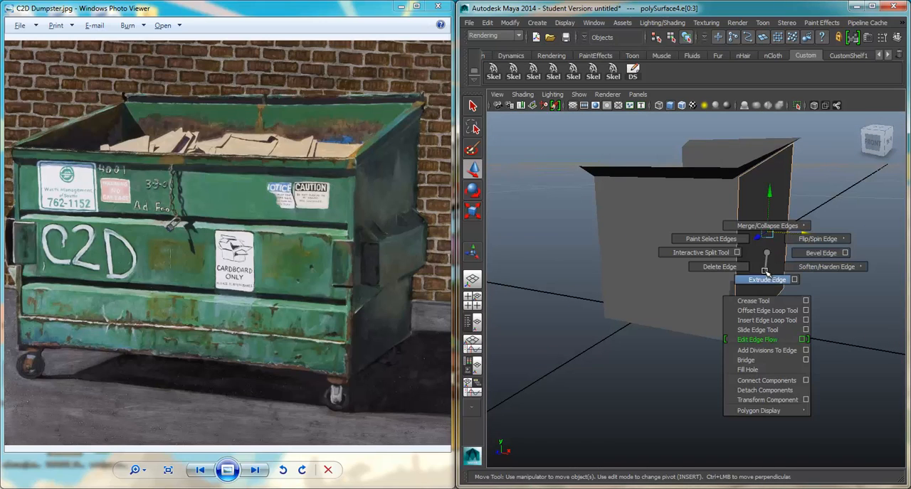
left_click(767, 279)
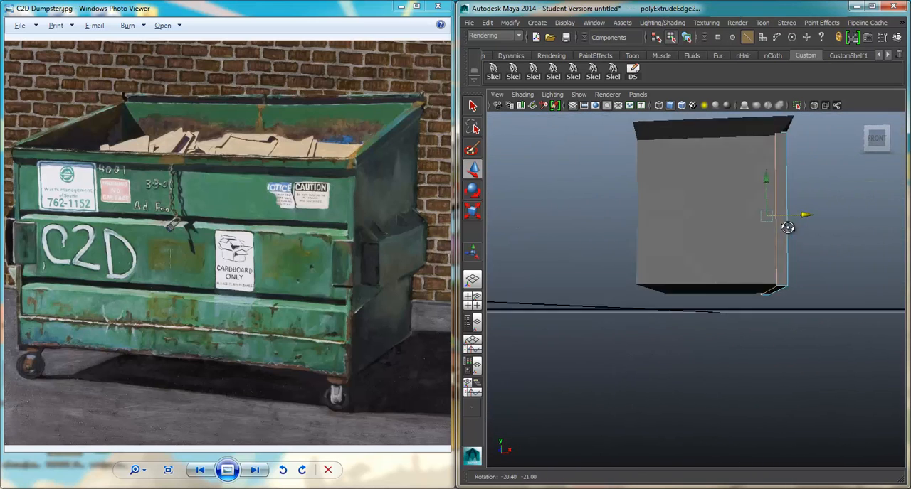
left_click_drag(788, 228, 752, 210)
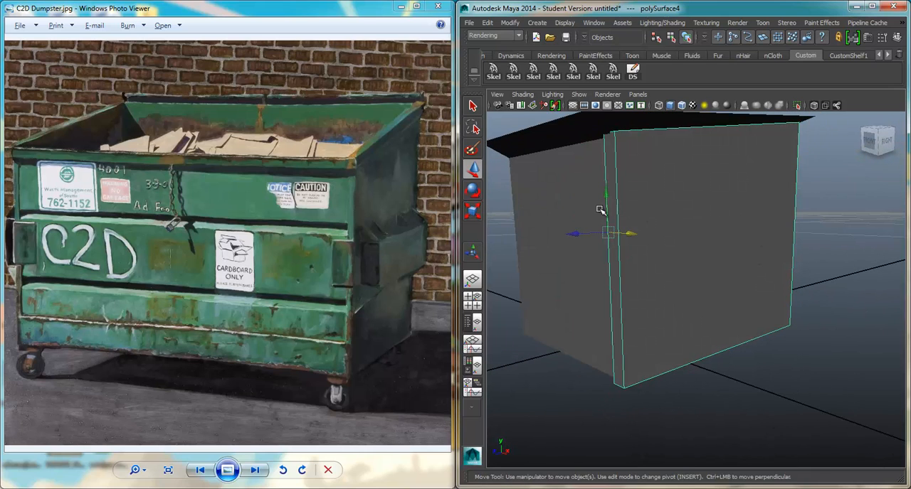
mouse_move(726, 205)
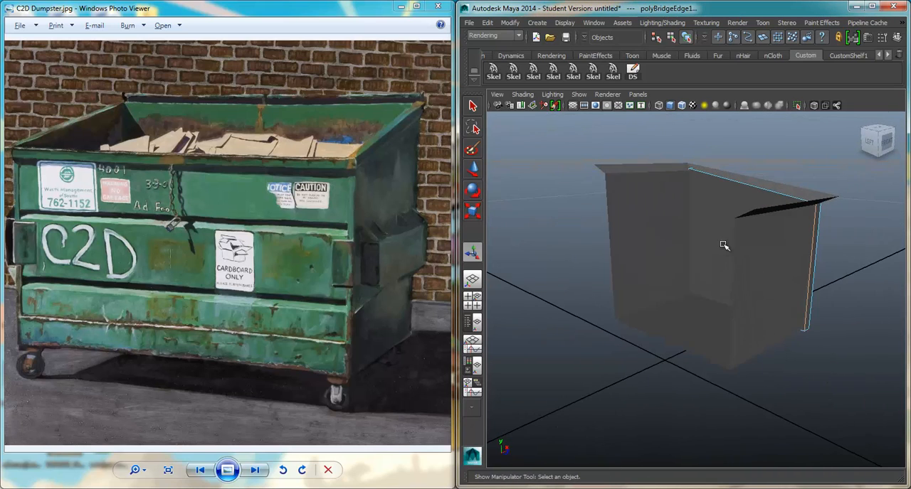
left_click_drag(725, 245, 706, 258)
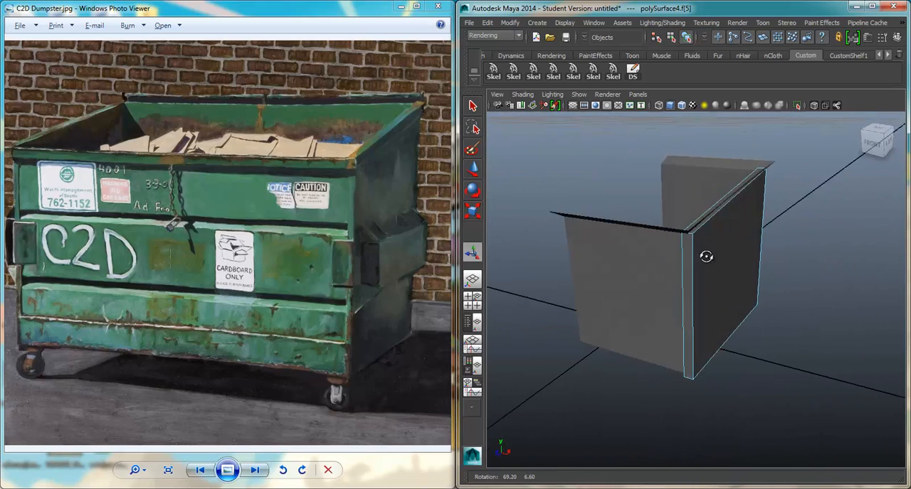
left_click(680, 105)
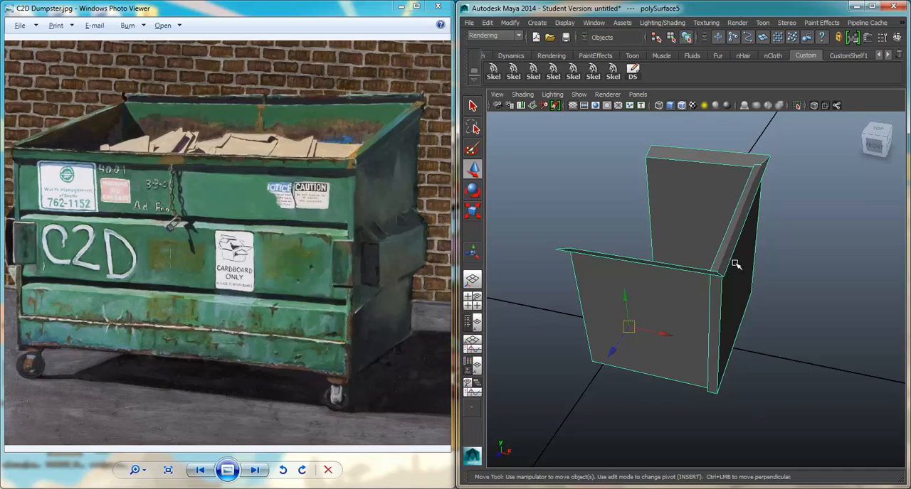
Mirror the joined walls with Duplicate Special to complete the four-walled open box.
left_click(487, 21)
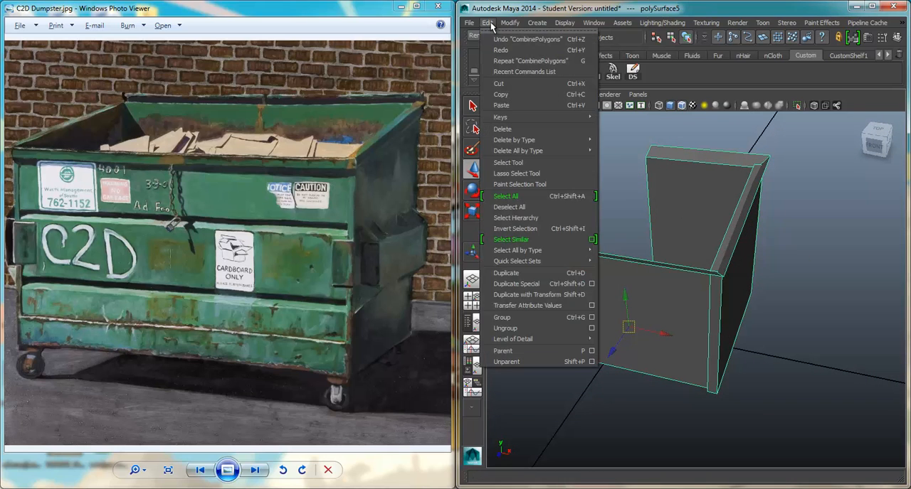
mouse_move(515, 284)
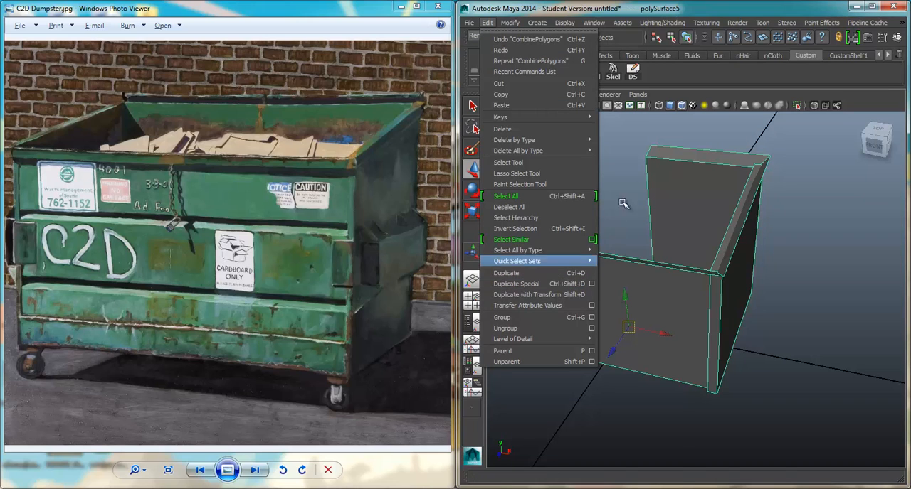
left_click(507, 273)
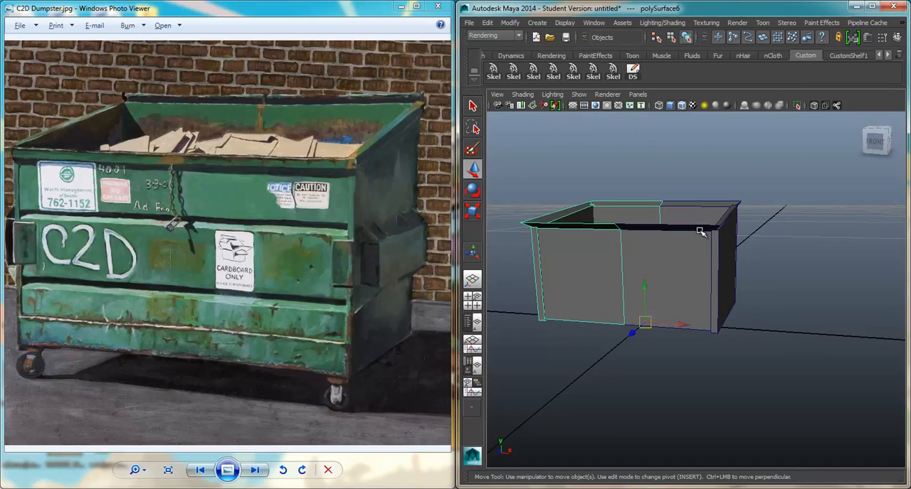
left_click_drag(700, 231, 686, 250)
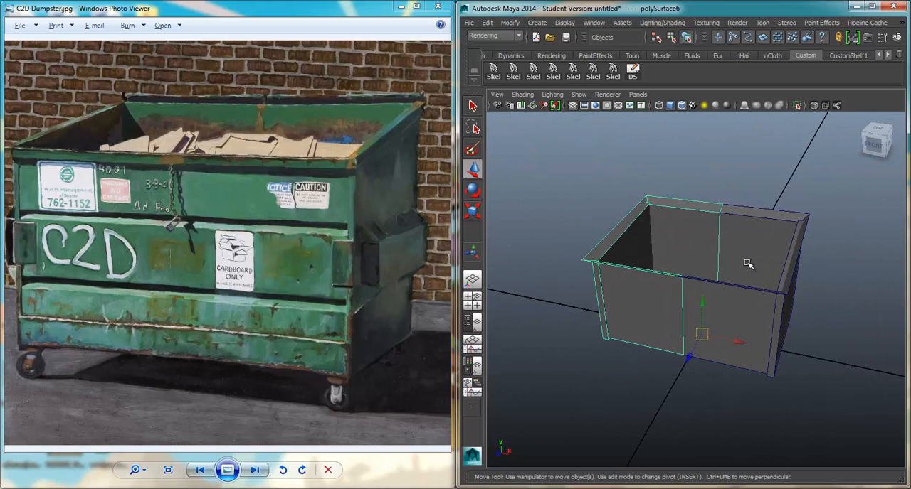
left_click_drag(747, 263, 775, 287)
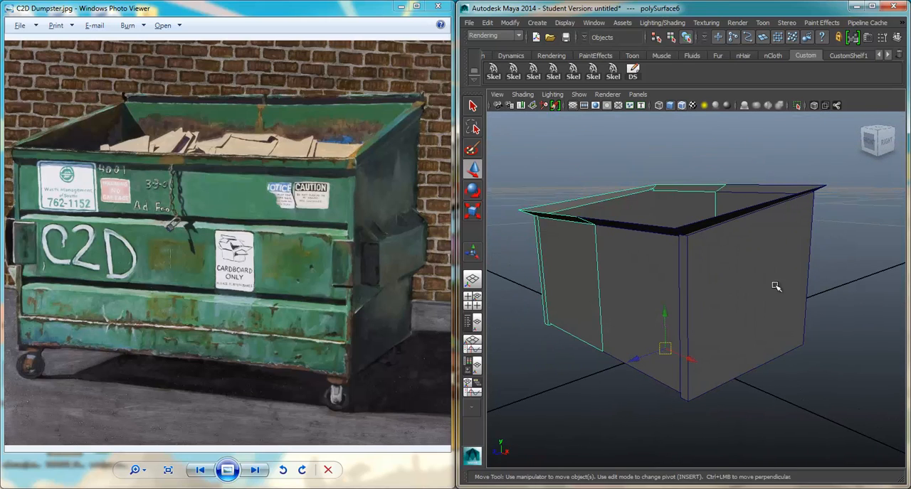
mouse_move(419, 236)
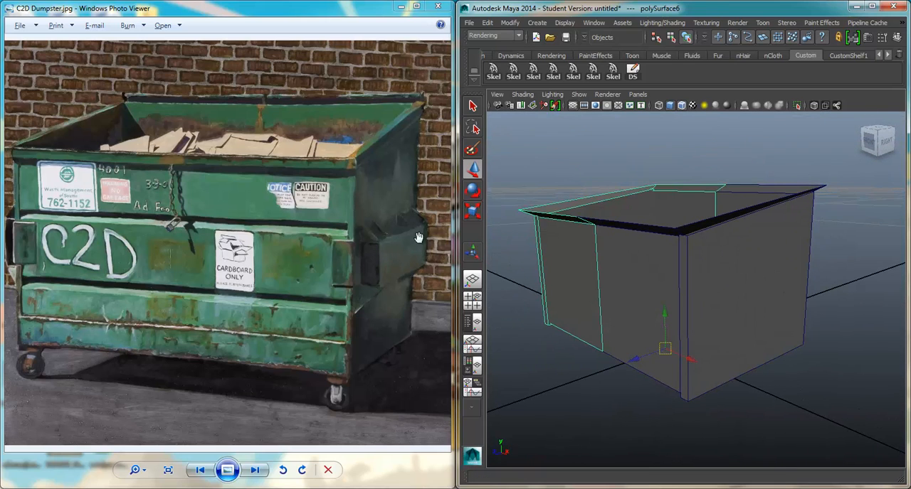
Draw a new polygon cube, scale it into a thin slab against the box wall, and enter component mode.
left_click(536, 22)
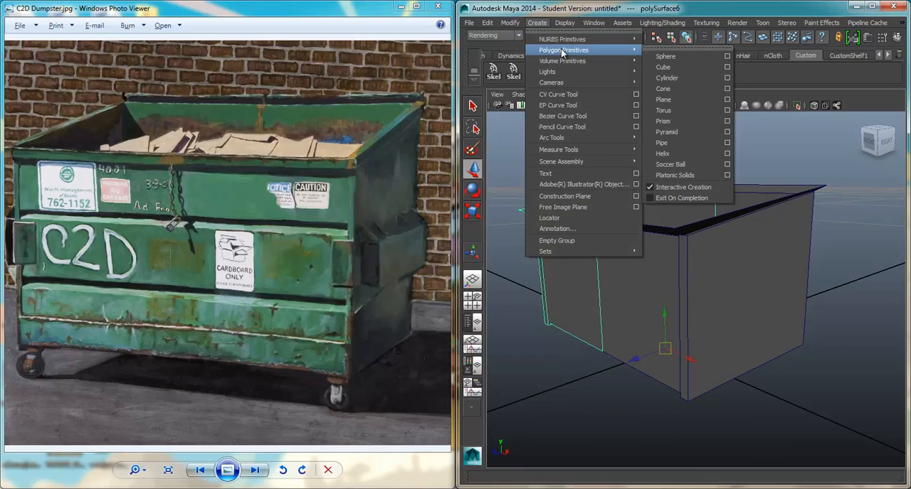
left_click(664, 66)
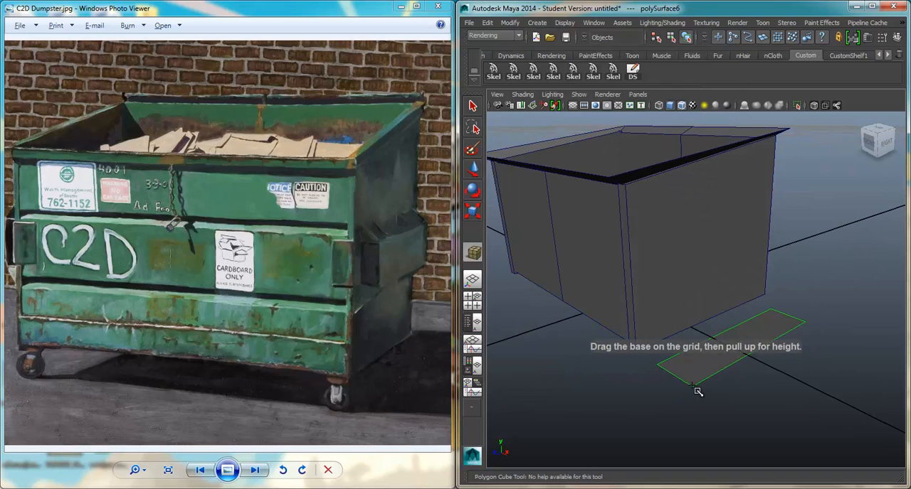
left_click_drag(698, 390, 714, 292)
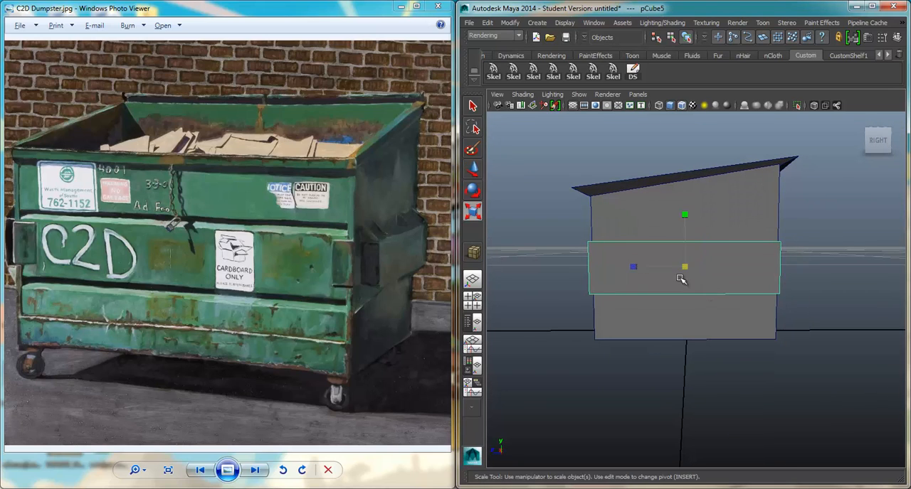
left_click_drag(680, 279, 633, 269)
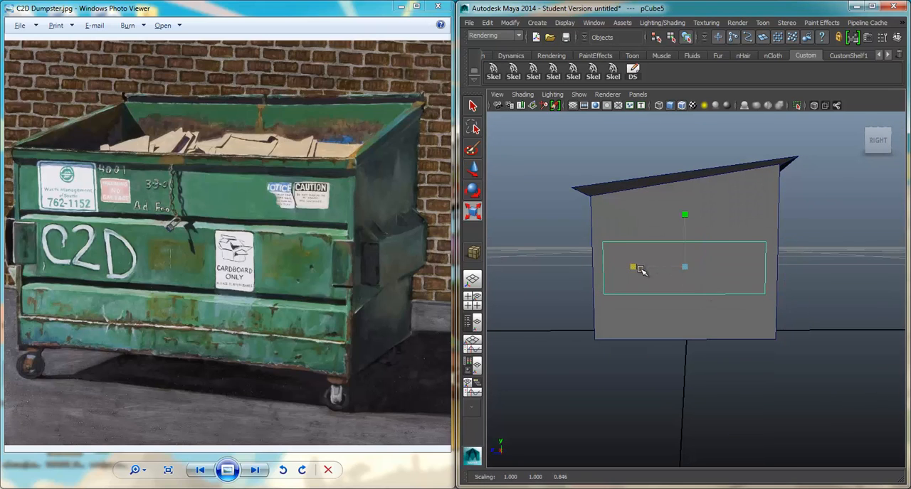
right_click(632, 267)
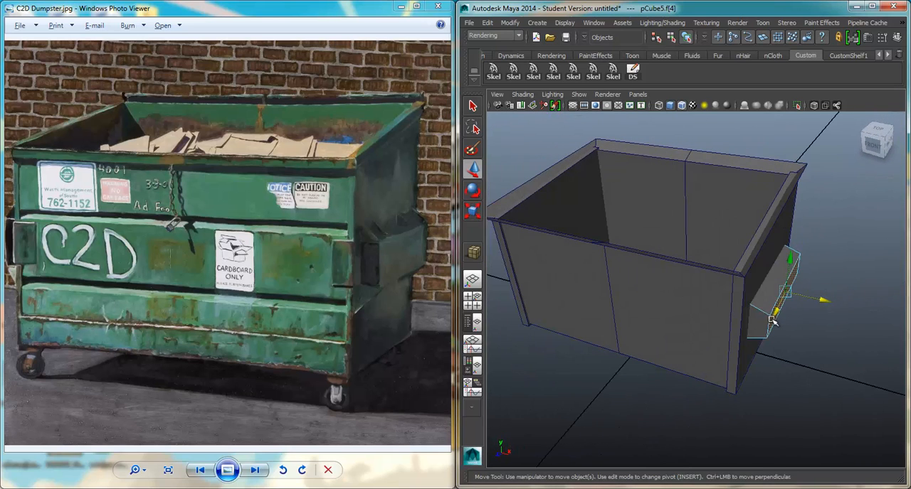
Extrude the slab's faces and position them as an angled bracket jutting from the wall.
right_click(774, 322)
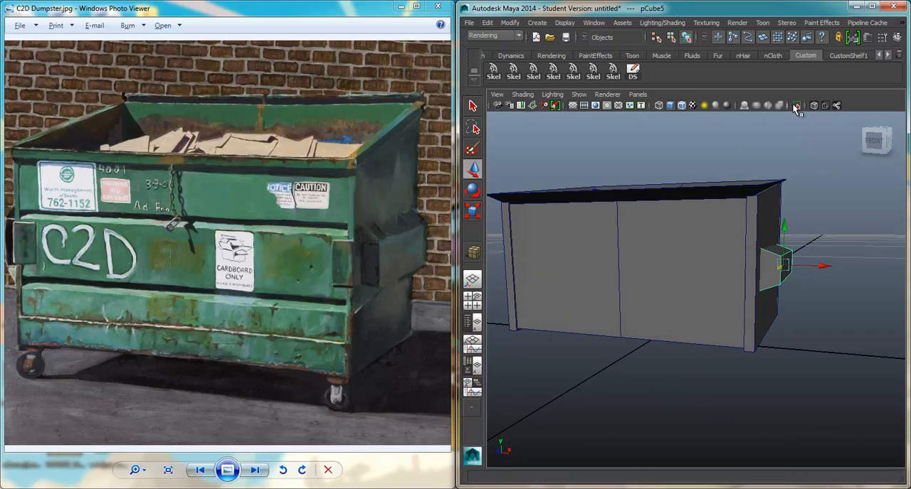
right_click(749, 268)
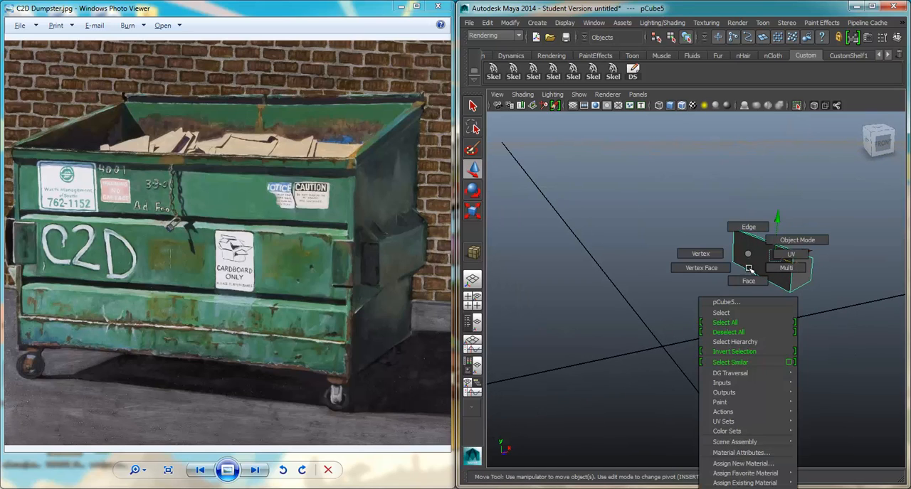
left_click(748, 282)
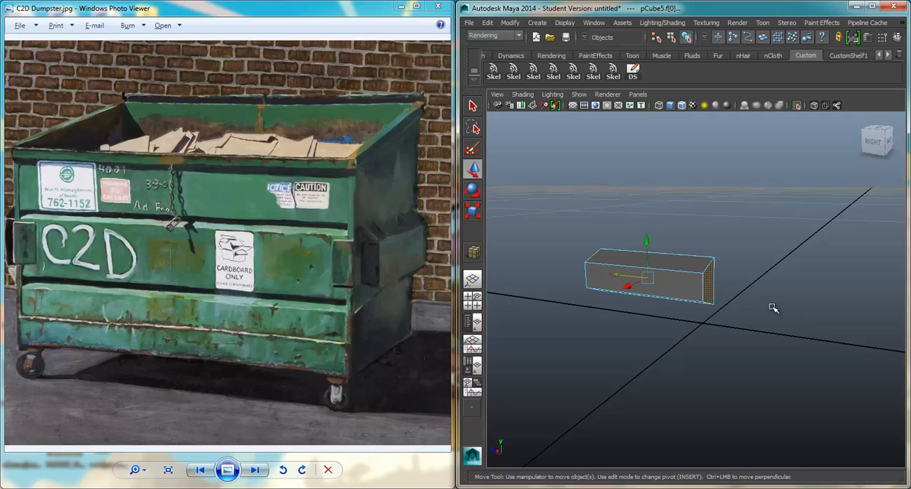
right_click(648, 277)
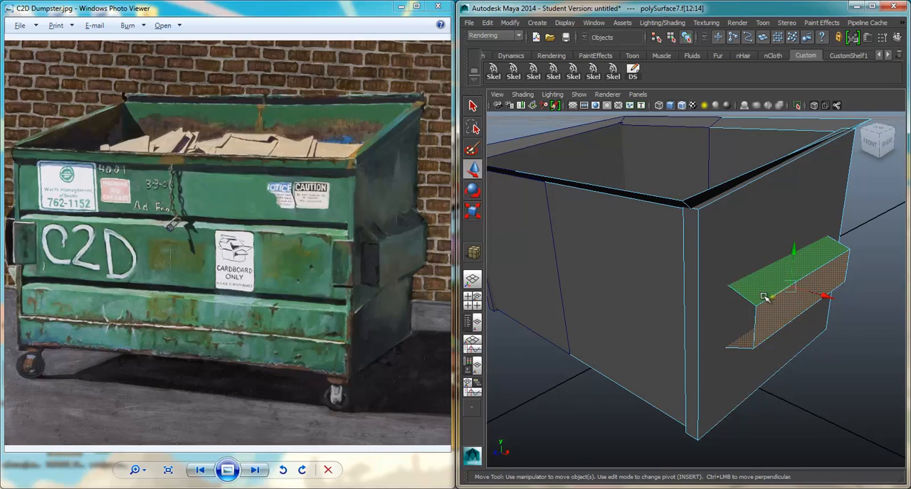
right_click(763, 296)
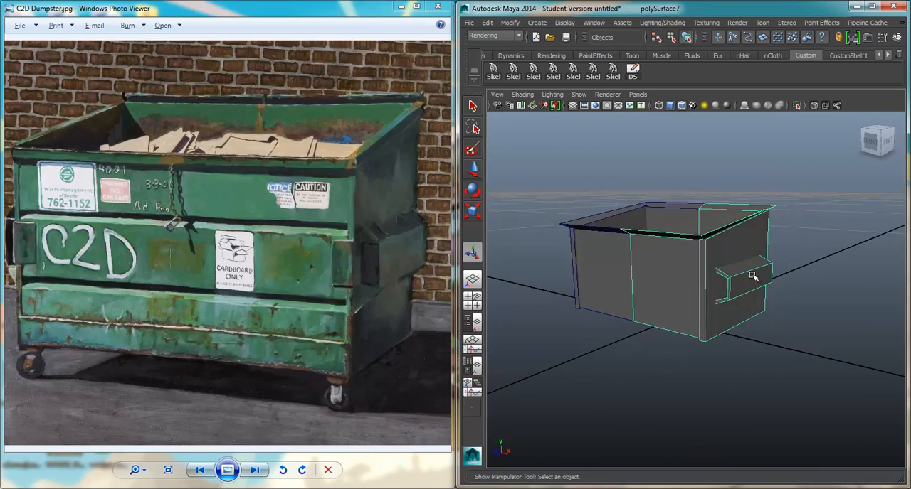
Create small cubes, scale them and pull vertices into angled bracket pieces on the end wall.
left_click(538, 23)
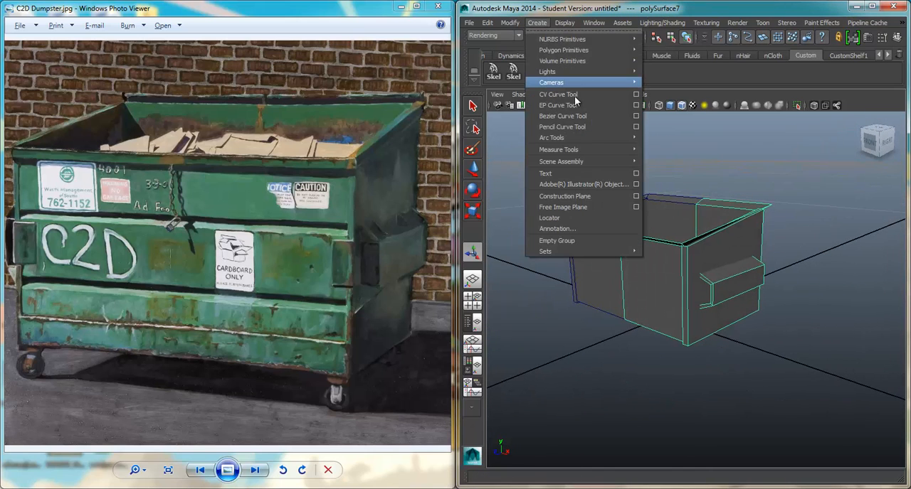
mouse_move(576, 55)
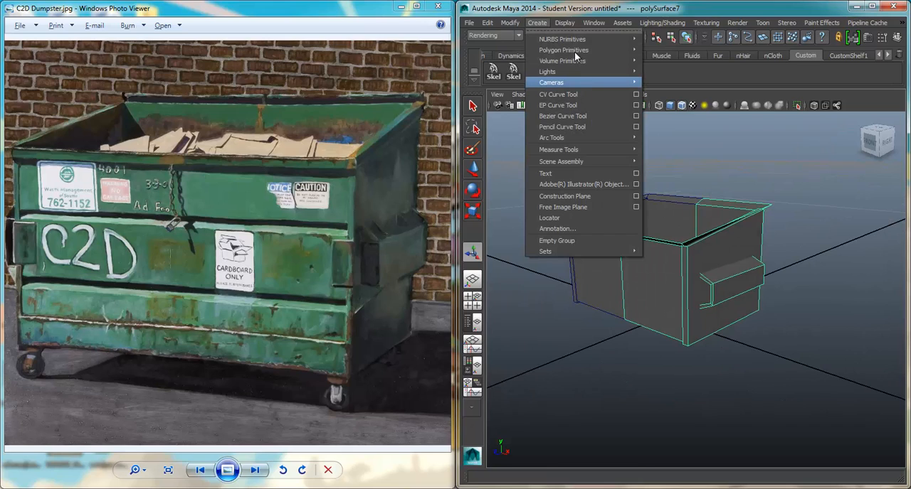
mouse_move(757, 270)
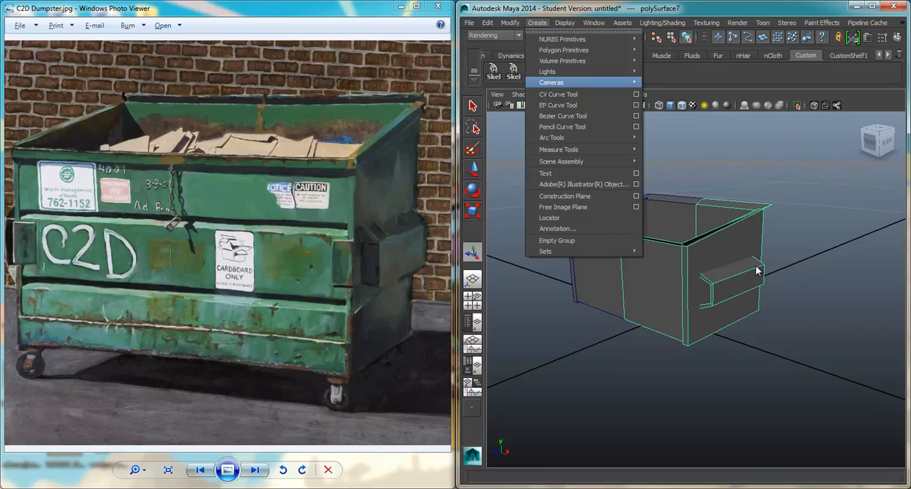
mouse_move(715, 251)
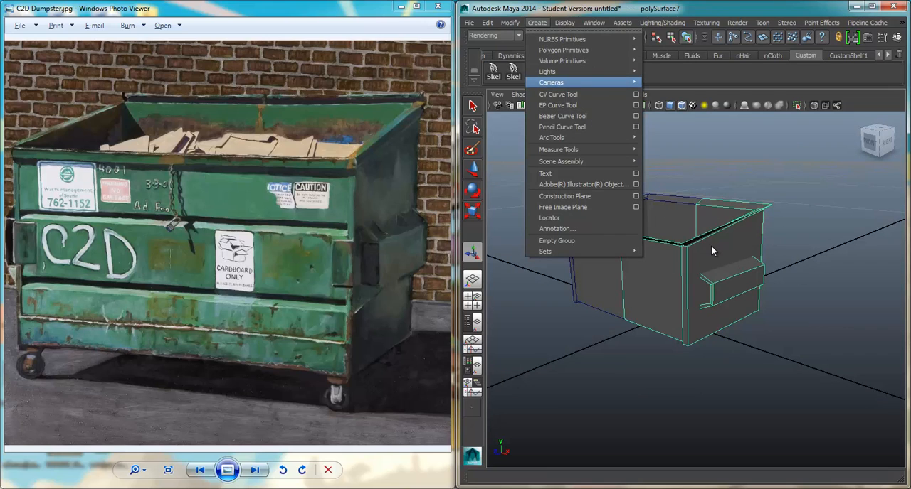
mouse_move(563, 50)
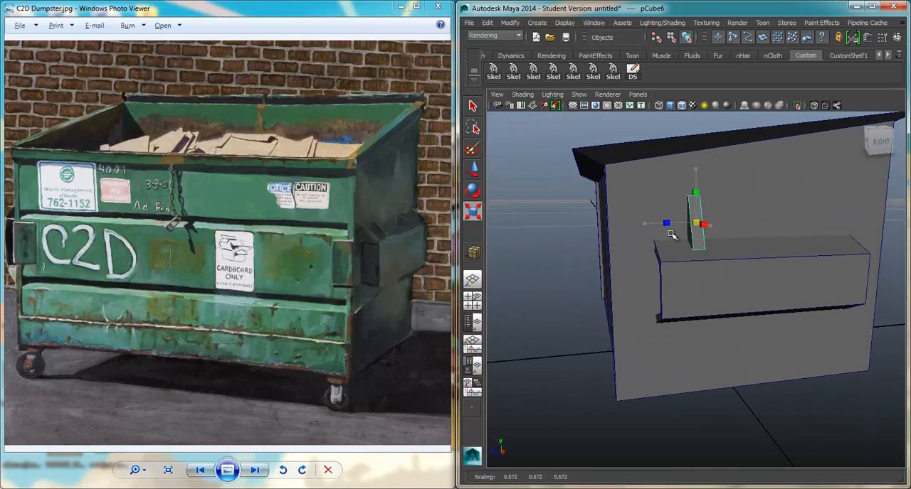
left_click_drag(696, 223, 652, 229)
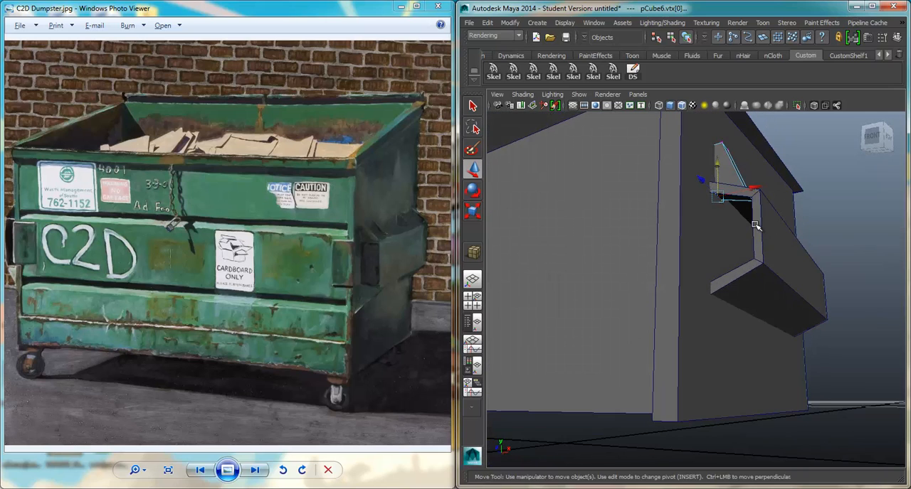
left_click_drag(754, 225, 740, 228)
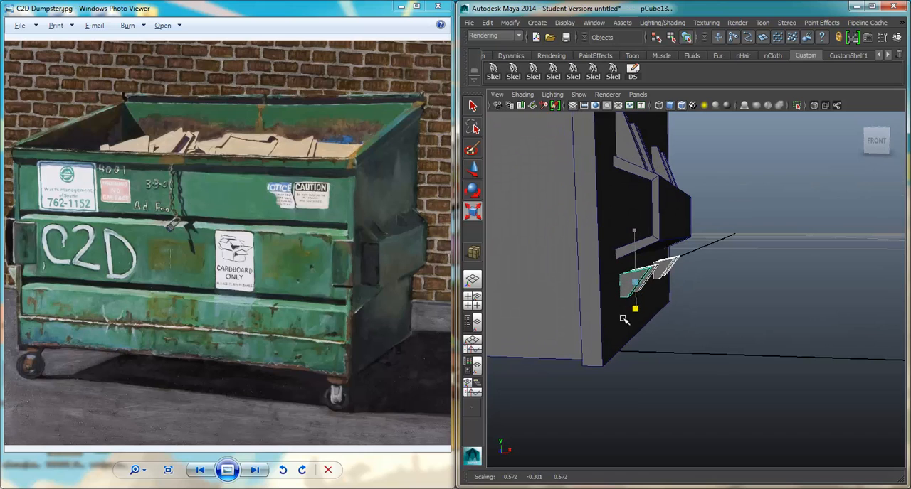
left_click_drag(634, 299, 634, 239)
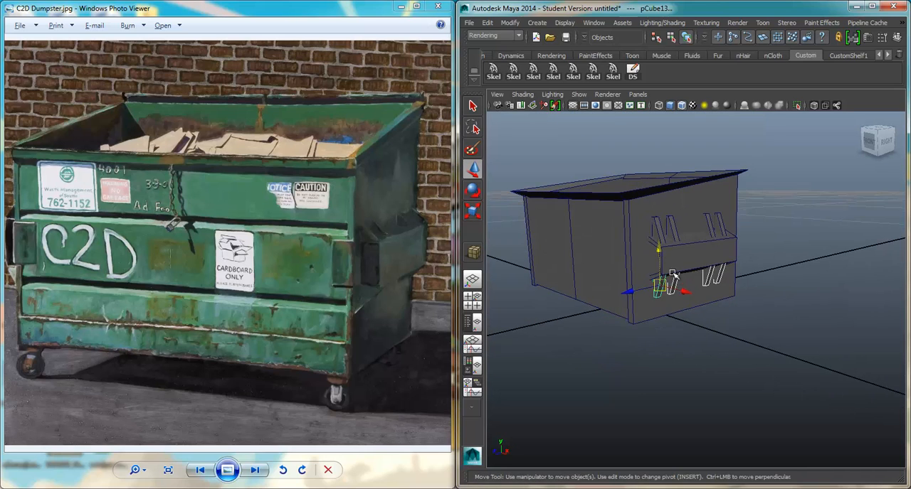
Turn off Wireframe on Shaded, select the box with its brackets and rotate it about -94 degrees.
left_click(523, 94)
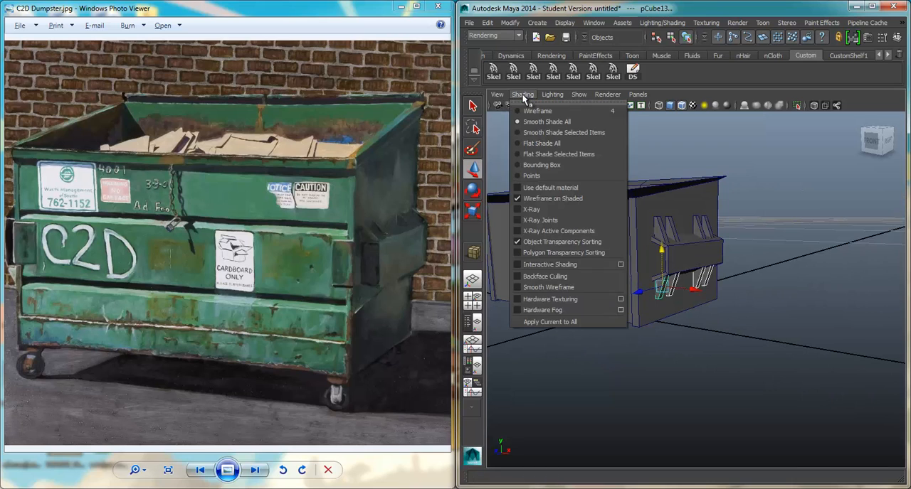
left_click(552, 199)
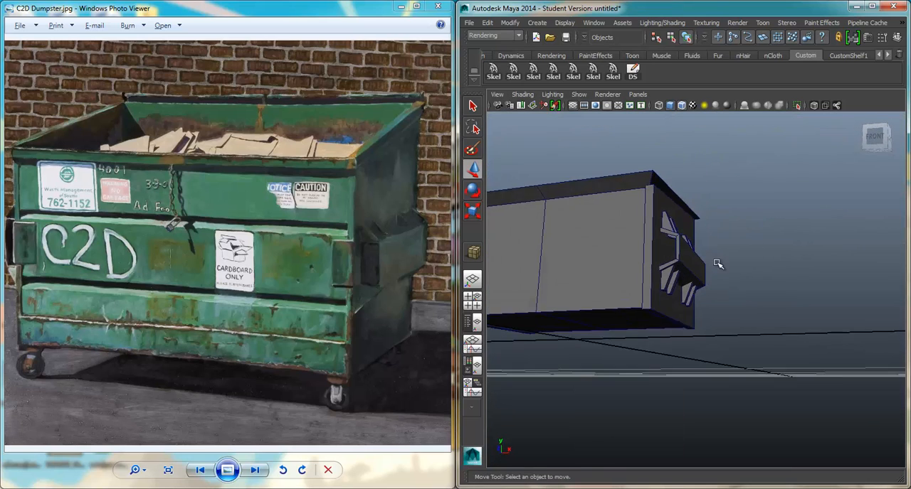
left_click_drag(718, 265, 695, 236)
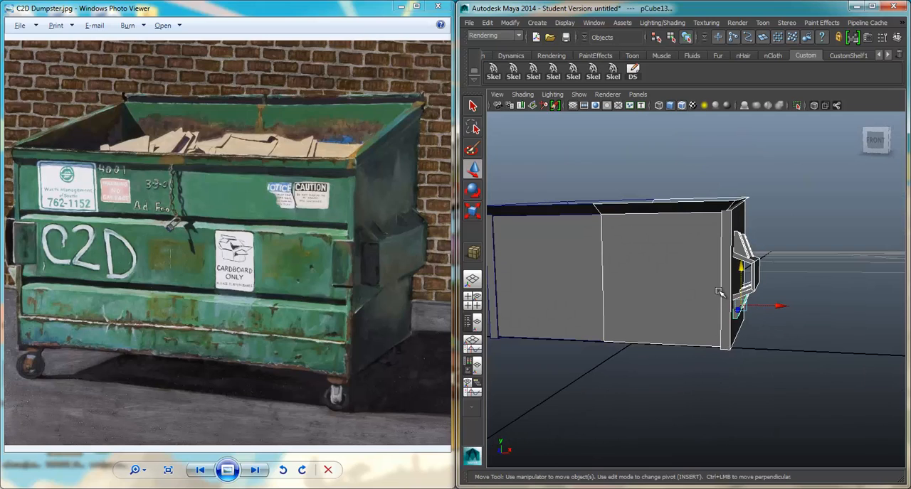
mouse_move(700, 433)
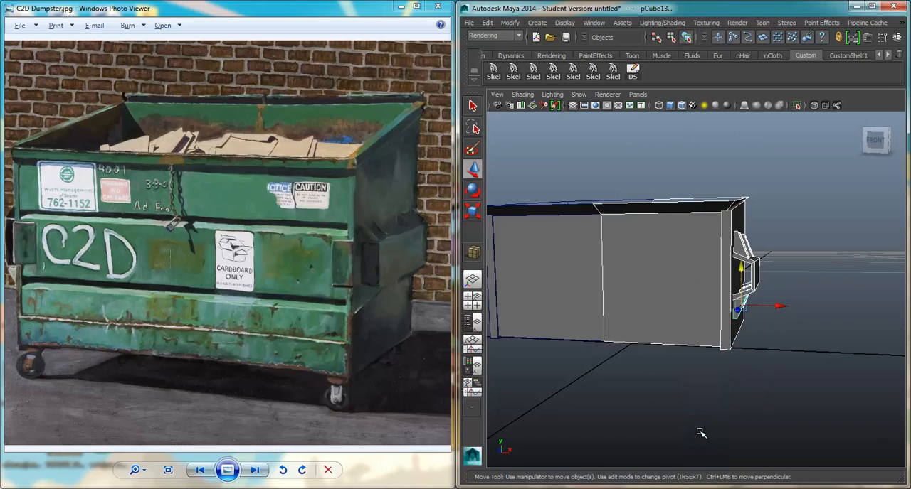
left_click(654, 273)
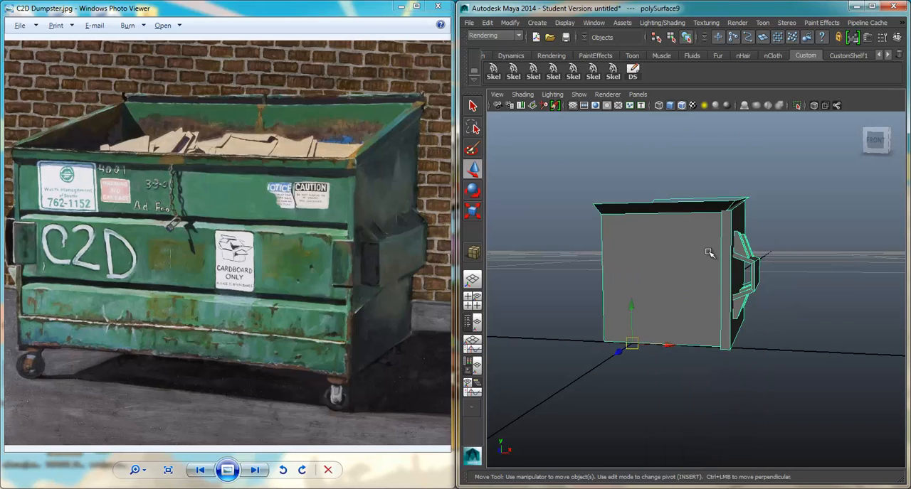
left_click_drag(709, 253, 671, 282)
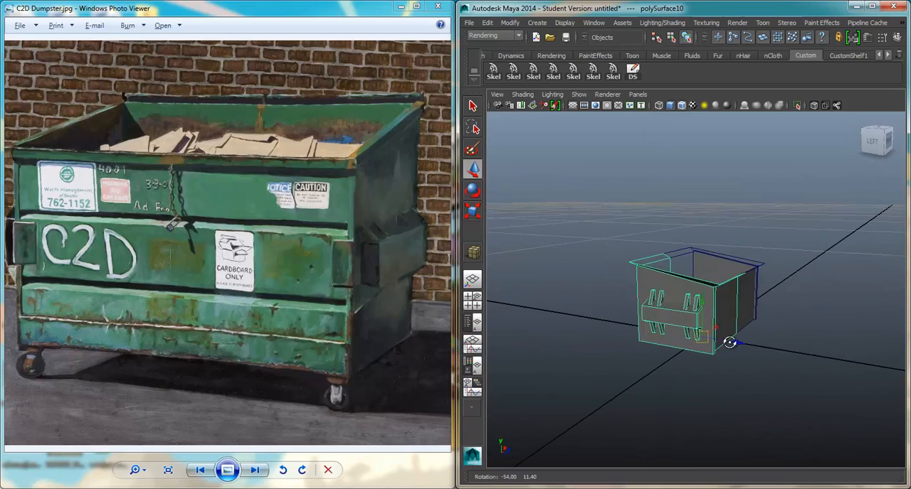
Extrude the bracket panel faces with thickness and align the panel against the box's end wall.
right_click(718, 334)
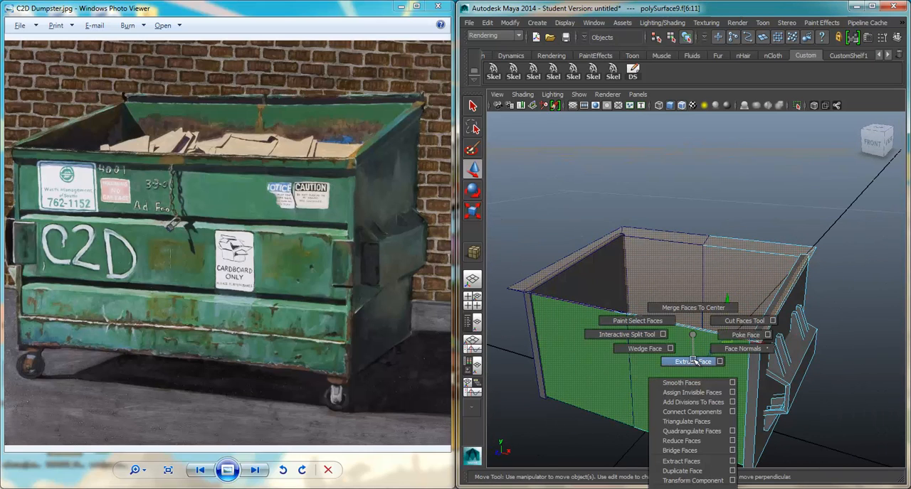
left_click(689, 361)
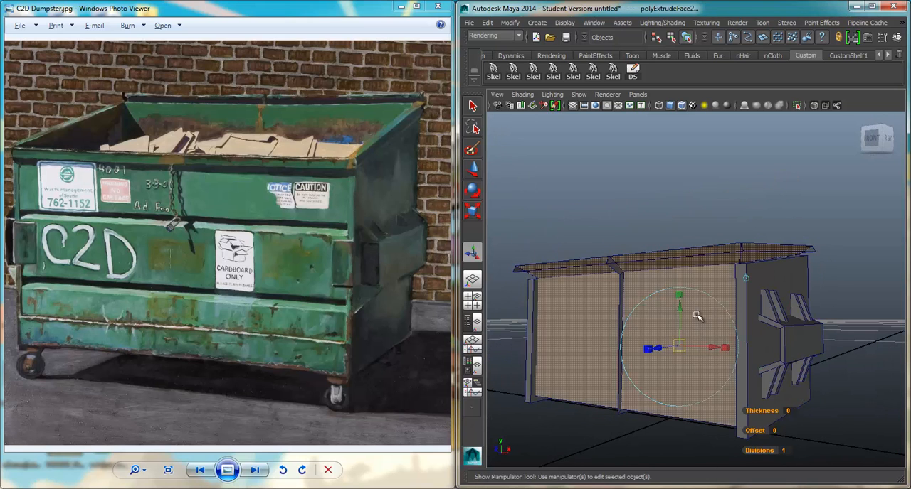
left_click_drag(697, 316, 626, 401)
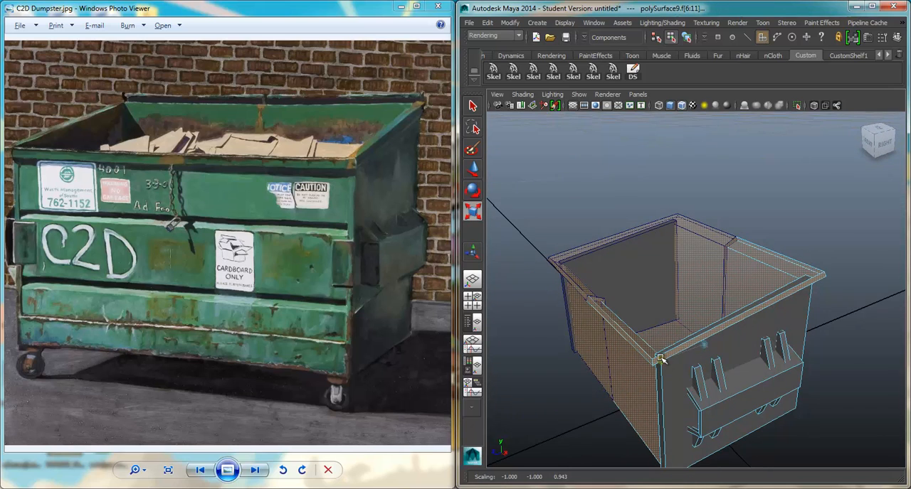
left_click_drag(676, 320, 697, 356)
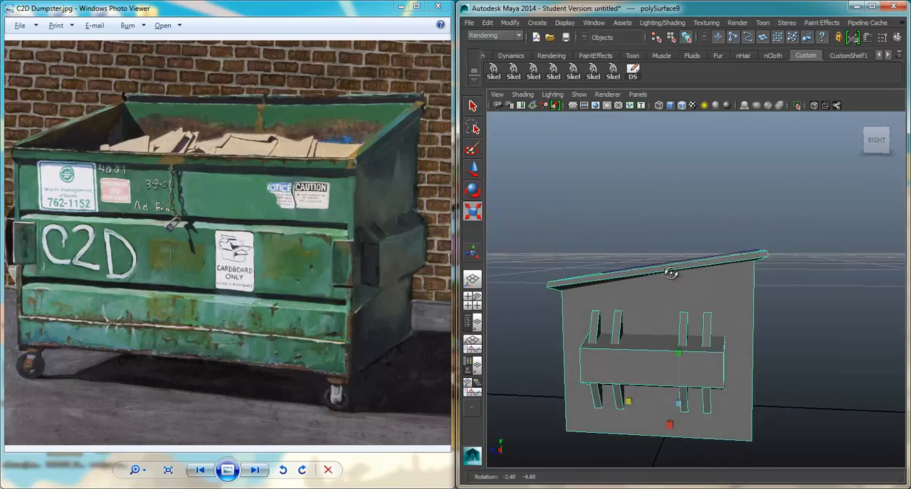
left_click_drag(670, 273, 766, 299)
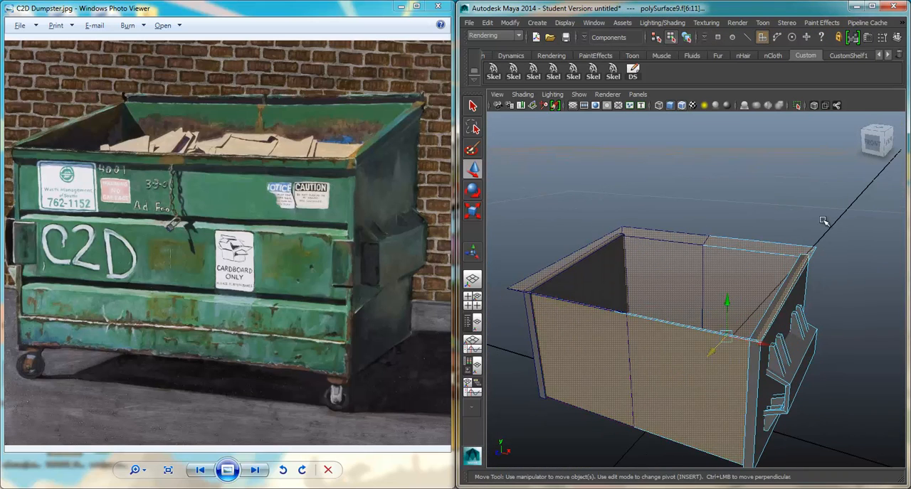
Extrude the box wall faces for thickness and switch to component selection to inspect the rim.
right_click(666, 348)
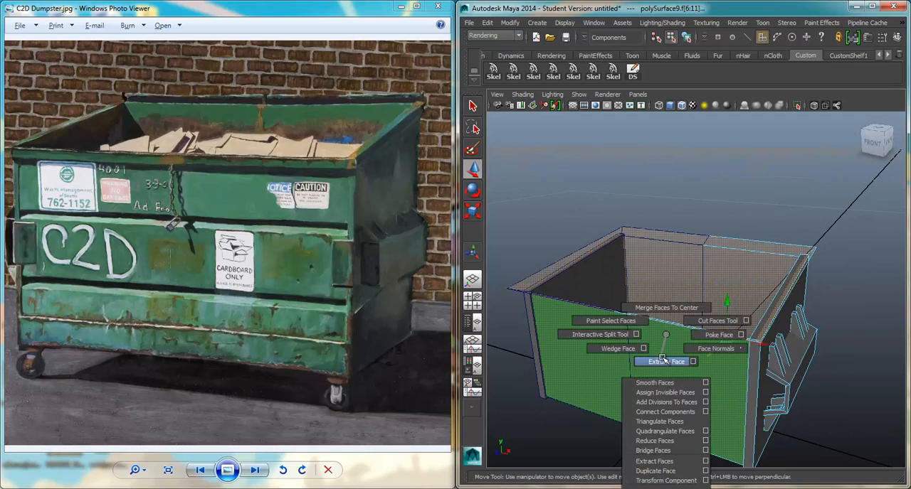
left_click(666, 361)
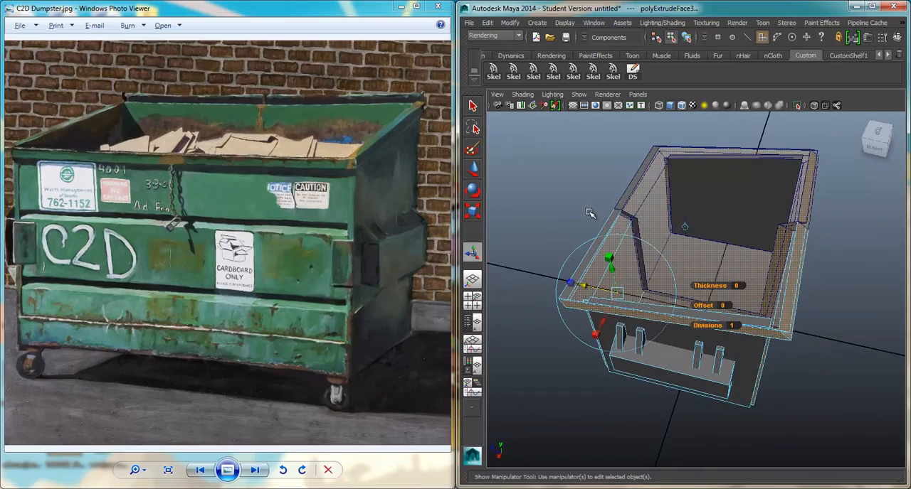
right_click(576, 215)
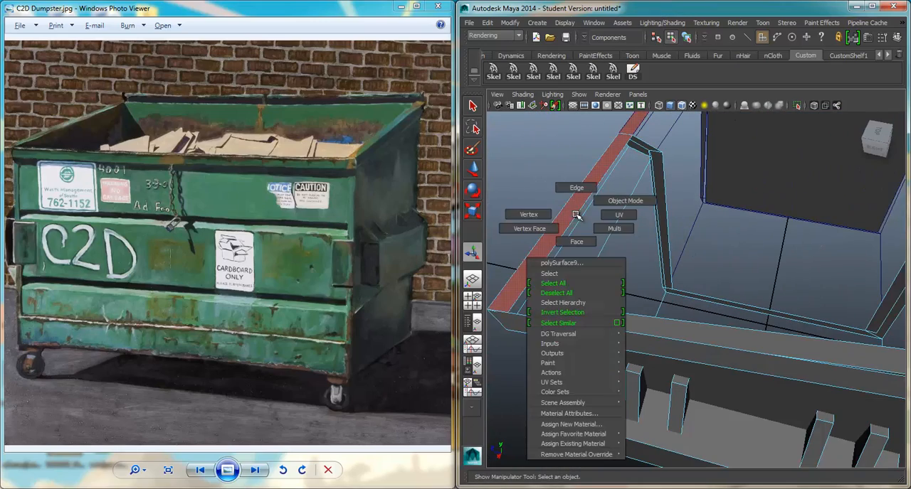
left_click(576, 188)
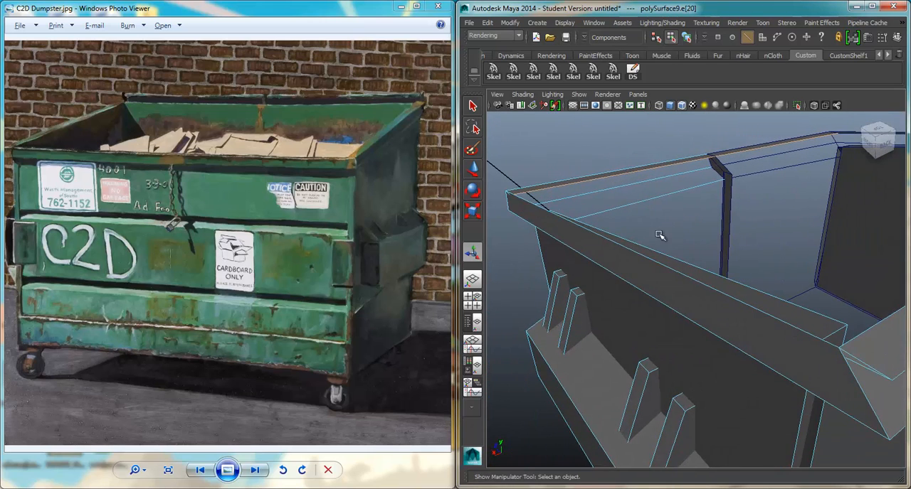
left_click_drag(658, 235, 723, 303)
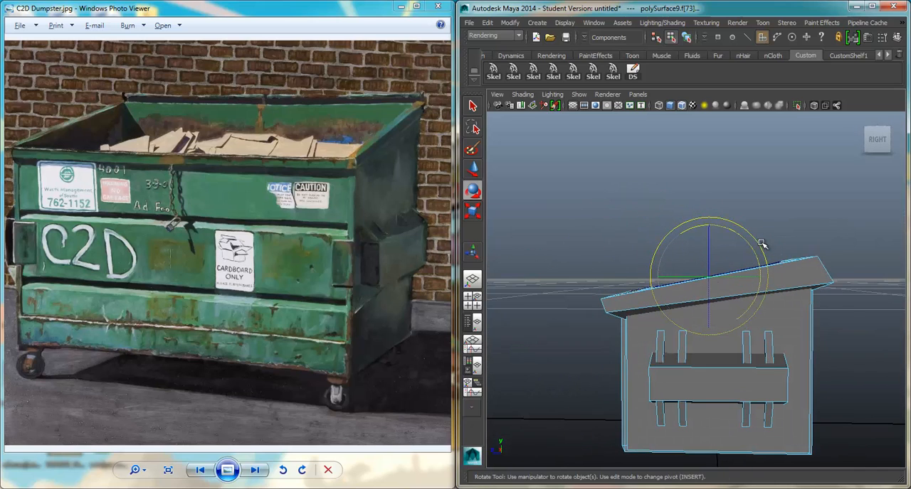
Move rim edges and vertices so the thick top border runs evenly around the box.
left_click(472, 169)
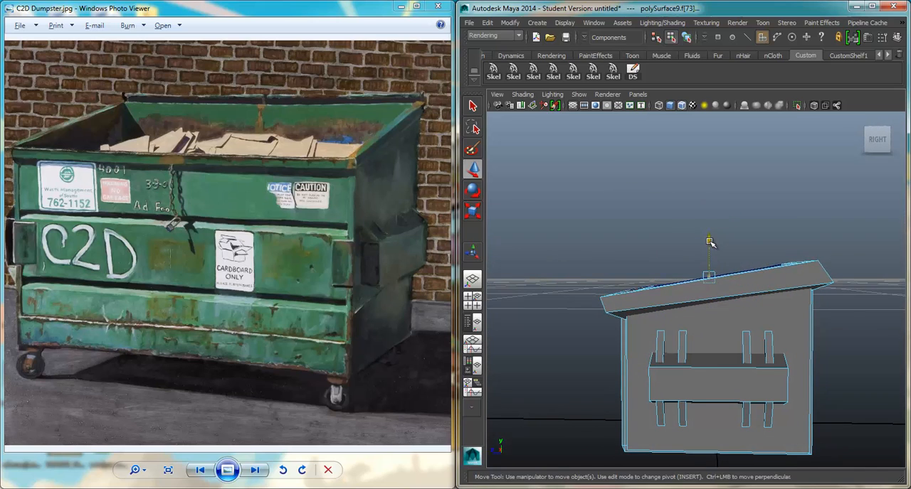
left_click_drag(709, 276, 676, 284)
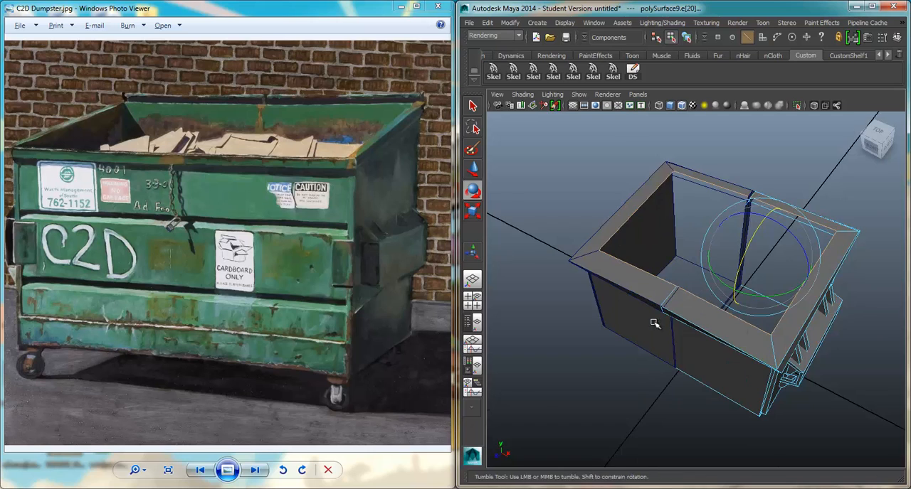
left_click_drag(655, 323, 629, 321)
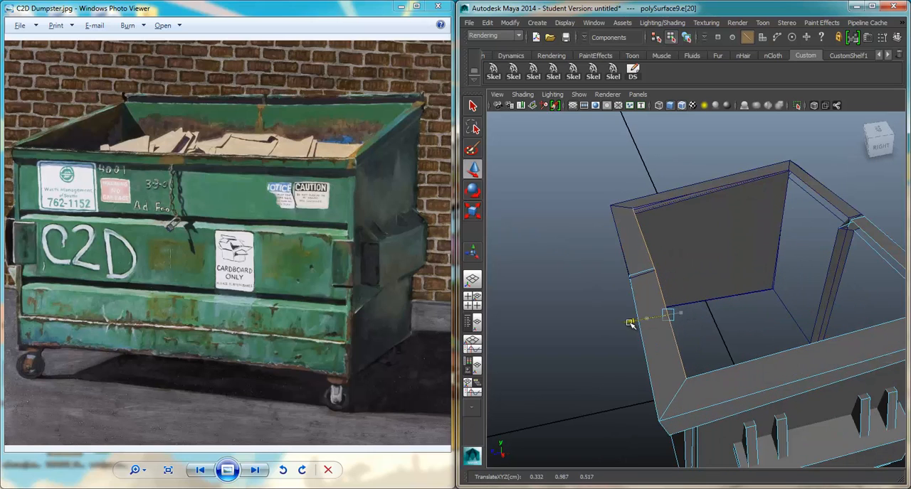
left_click(472, 211)
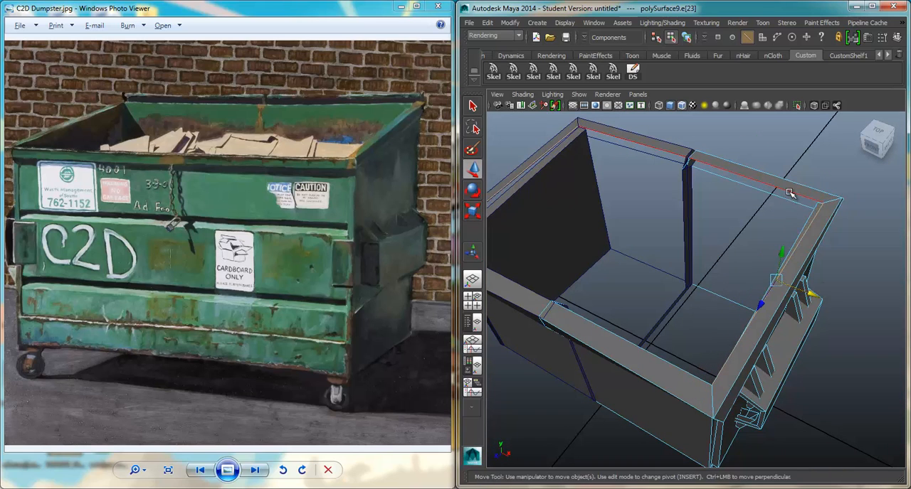
right_click(720, 227)
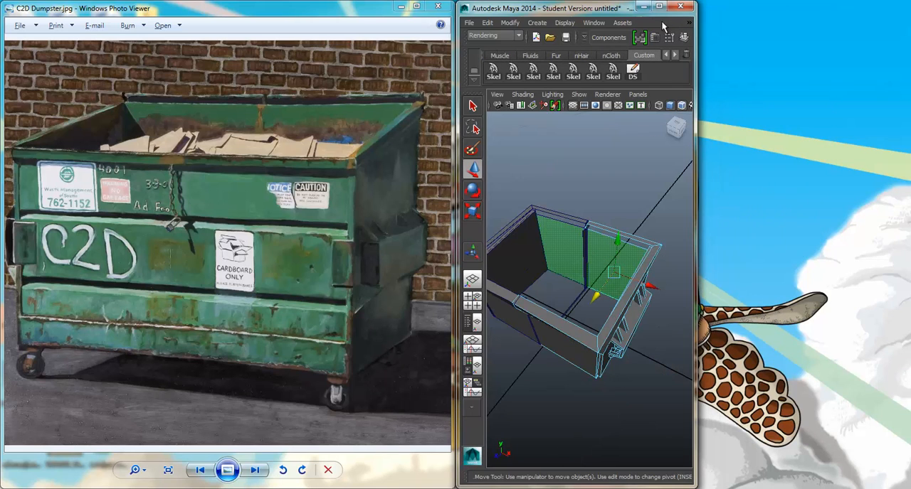
Delete half the body's faces and mirror the remaining geometry into one symmetrical dumpster.
left_click(669, 9)
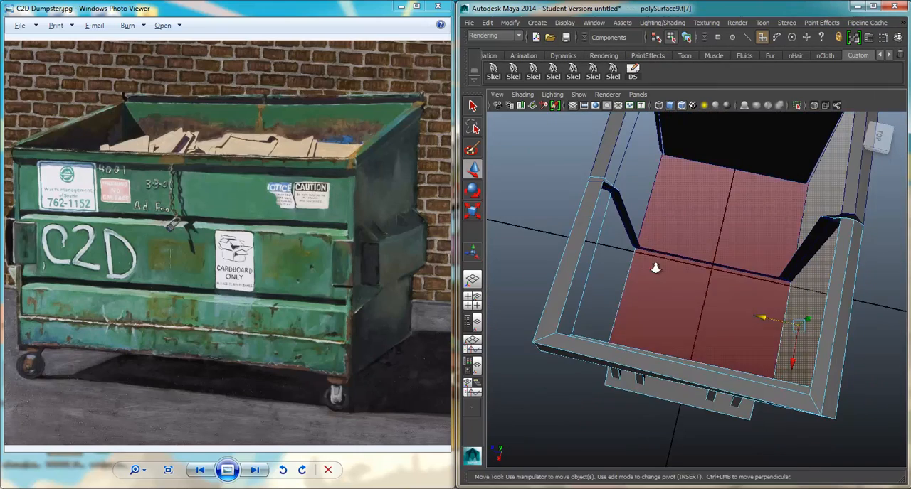
right_click(655, 270)
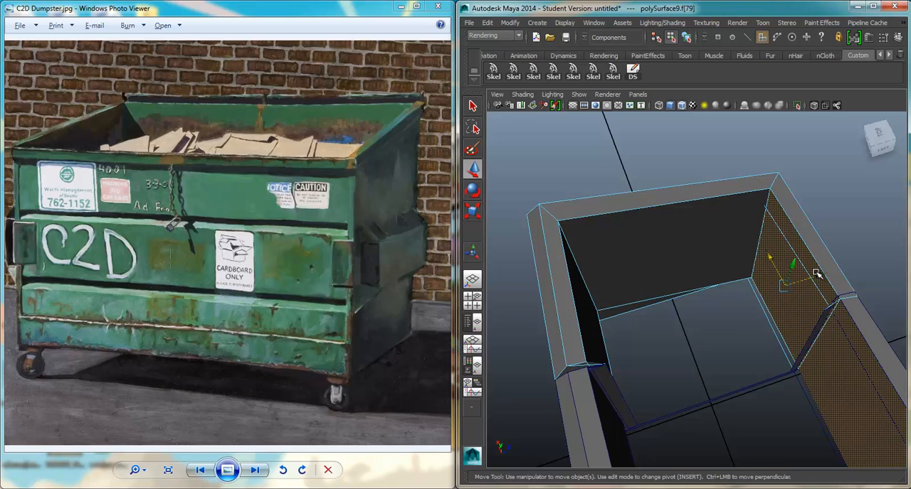
left_click_drag(711, 285, 662, 221)
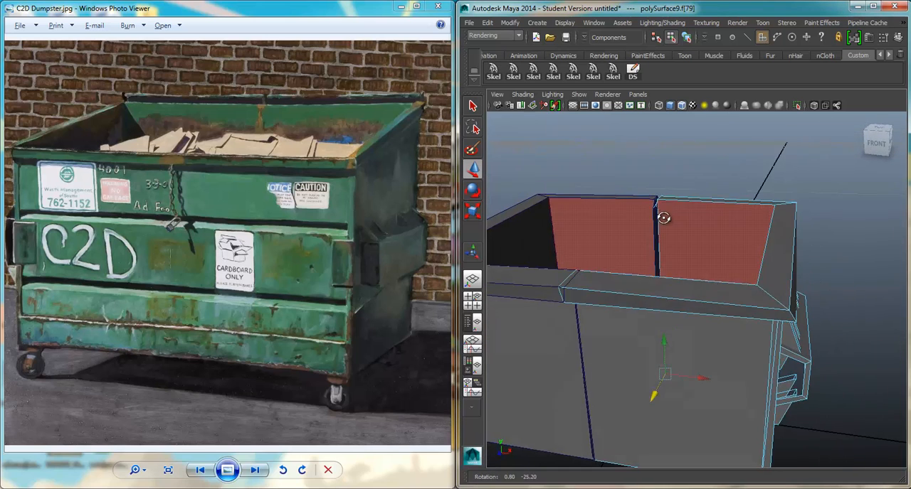
left_click_drag(663, 218, 712, 256)
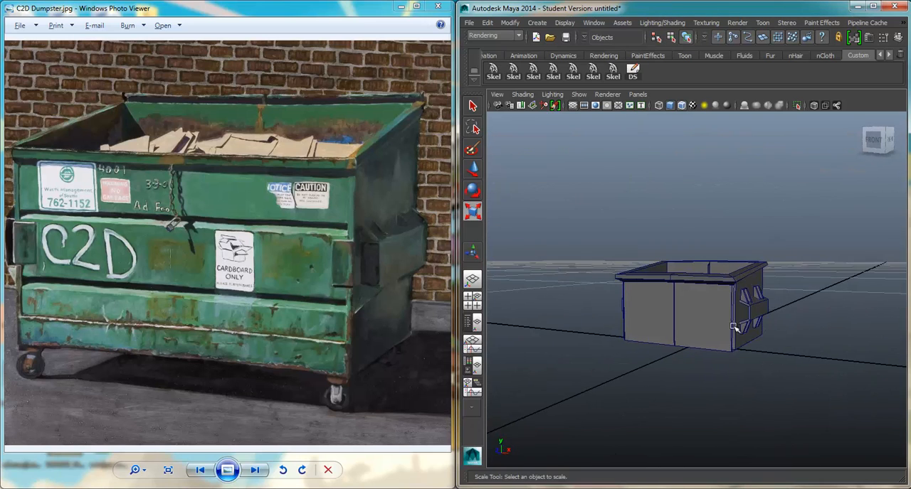
Zoom in on the dumpster's long side wall for mesh editing.
left_click_drag(737, 327, 657, 356)
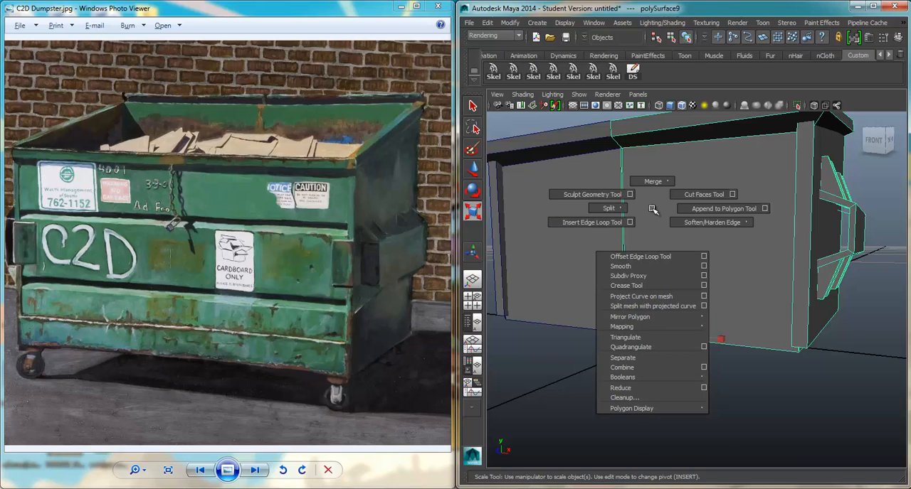
Insert horizontal edge loops across the side and pull them out into a raised ridge band.
left_click(589, 222)
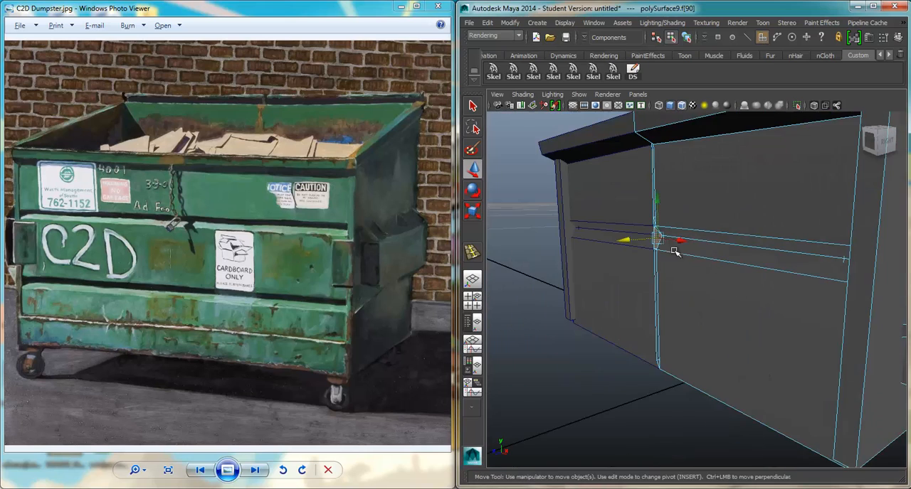
left_click_drag(655, 239, 638, 216)
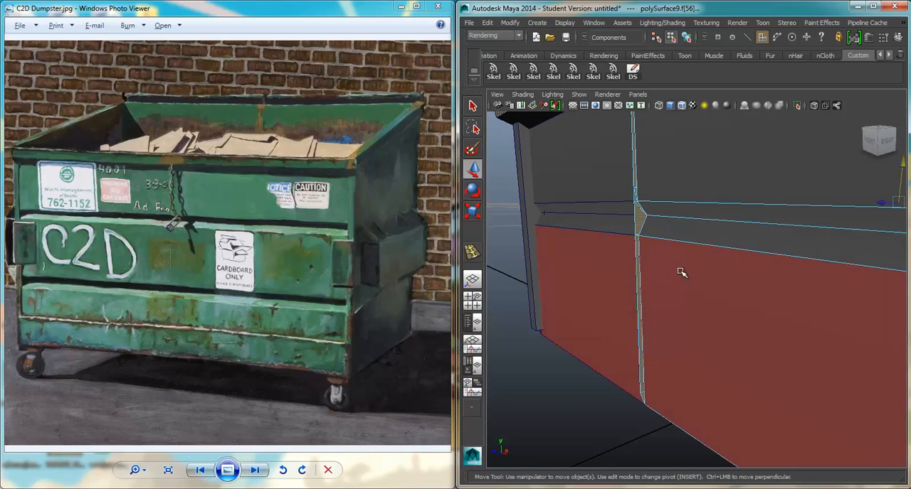
left_click_drag(681, 273, 680, 261)
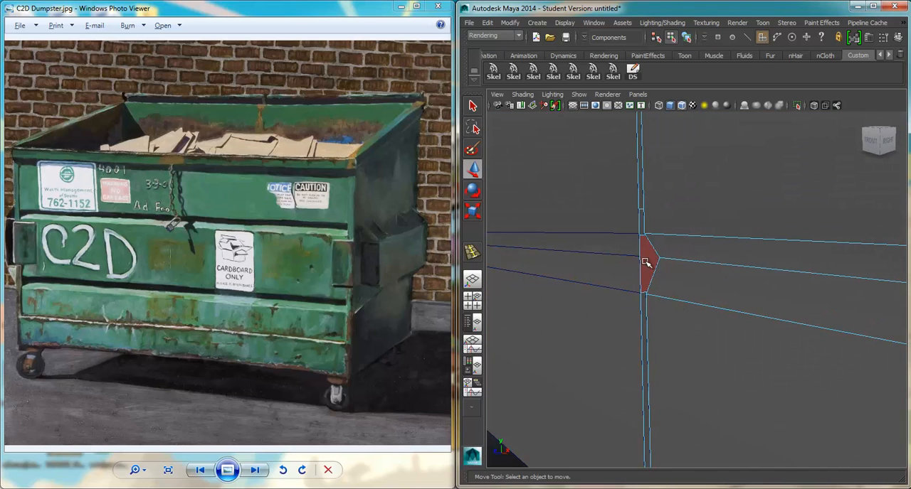
left_click(646, 264)
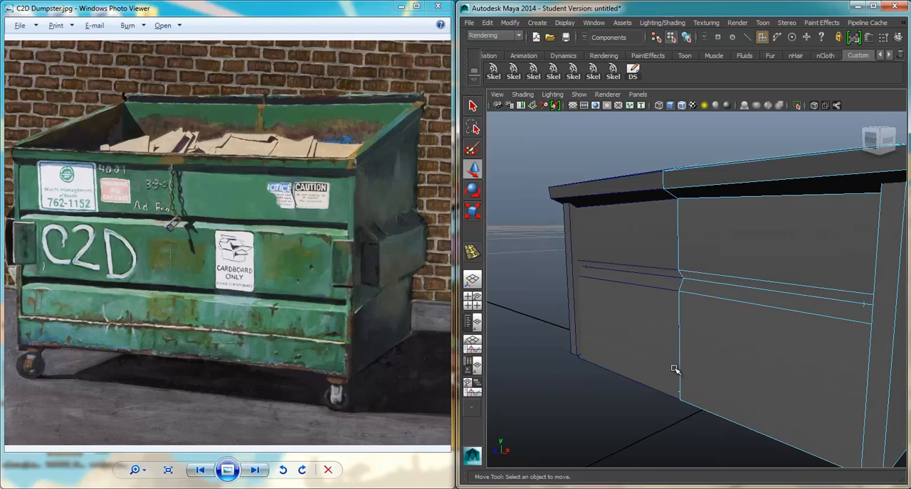
left_click_drag(676, 370, 762, 330)
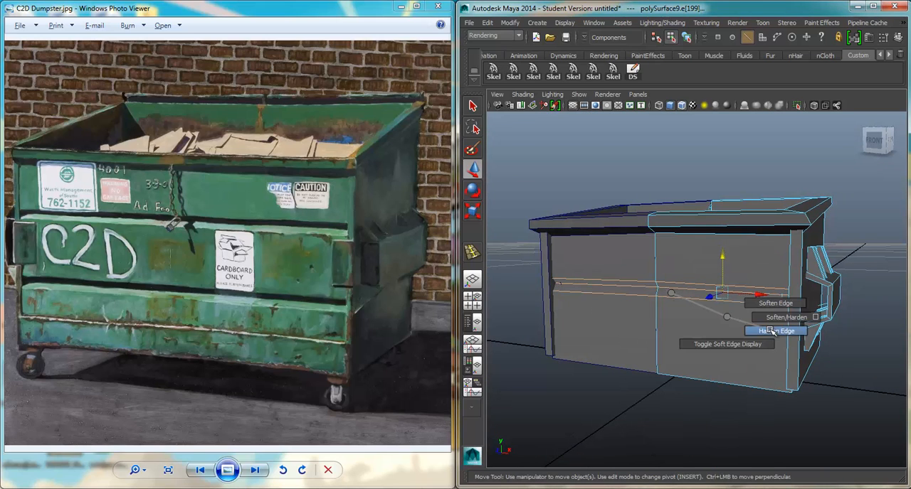
Harden the side ridge edges, then check and deselect the vertical inner seam edge.
left_click(774, 330)
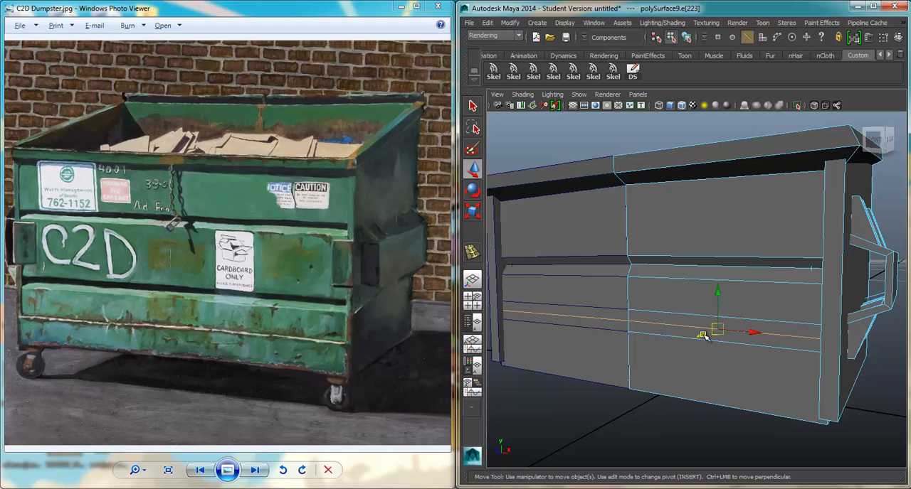
right_click(717, 330)
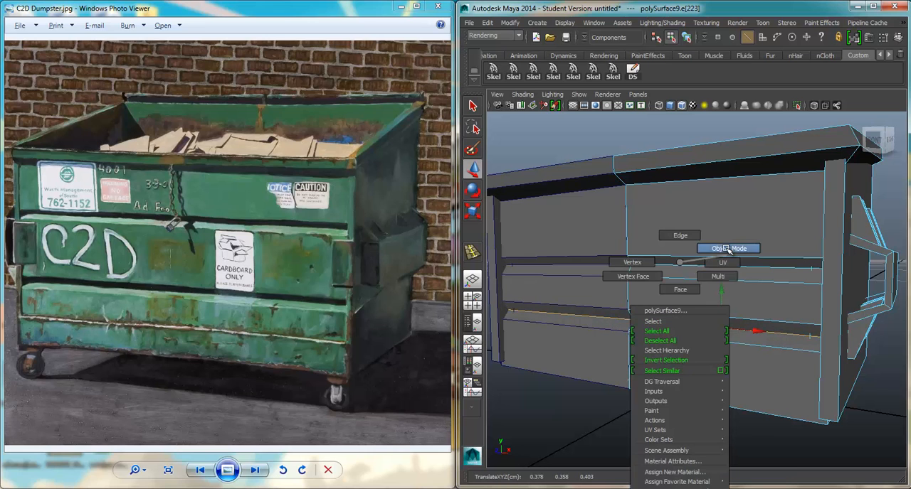
left_click(729, 247)
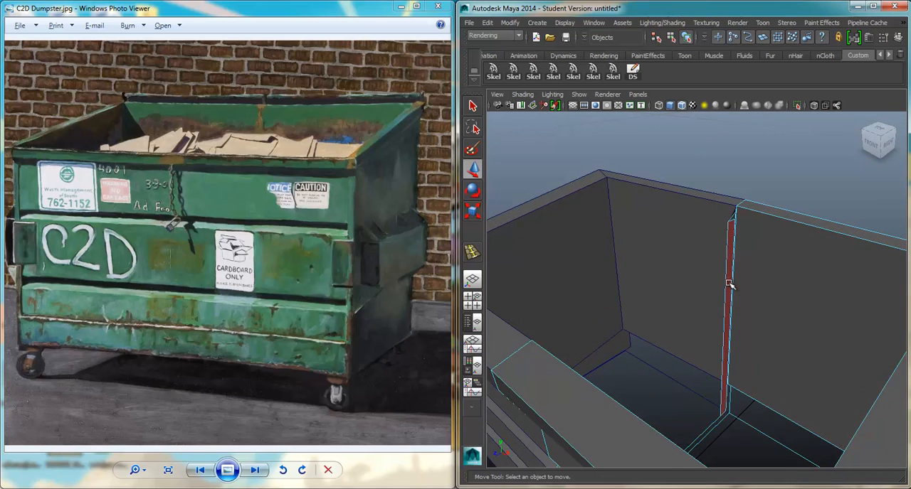
left_click(727, 284)
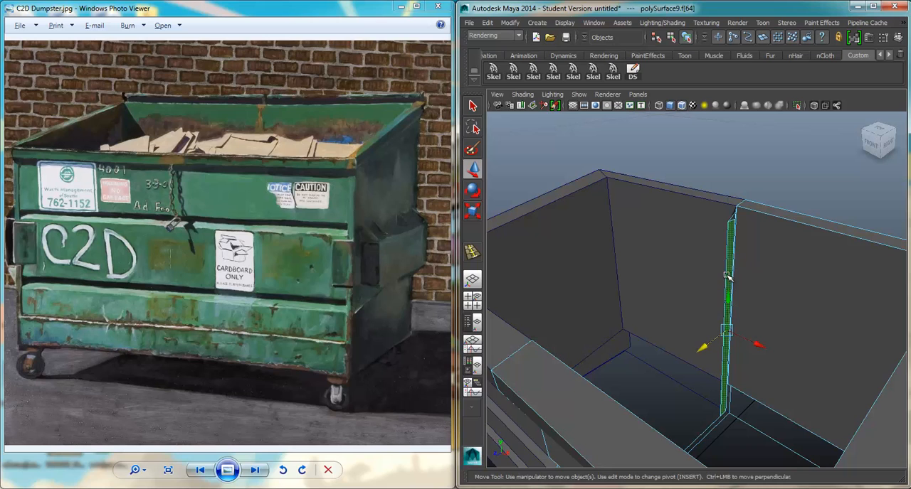
left_click(723, 363)
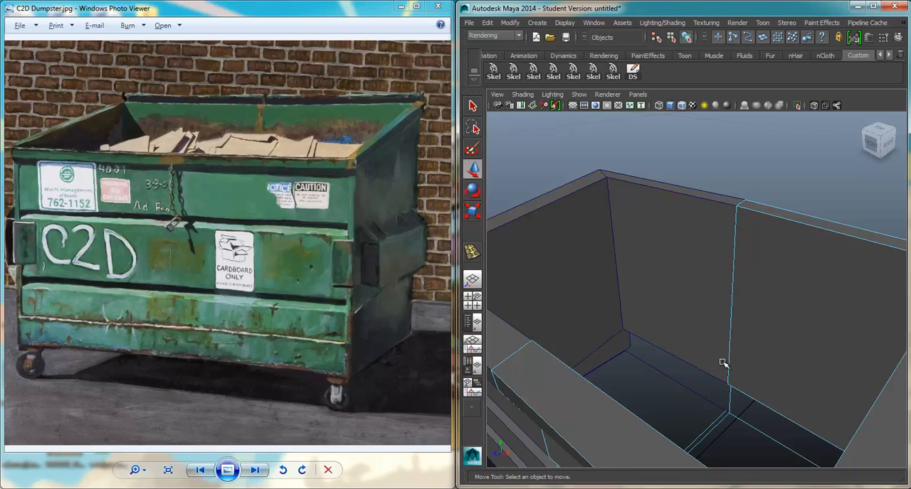